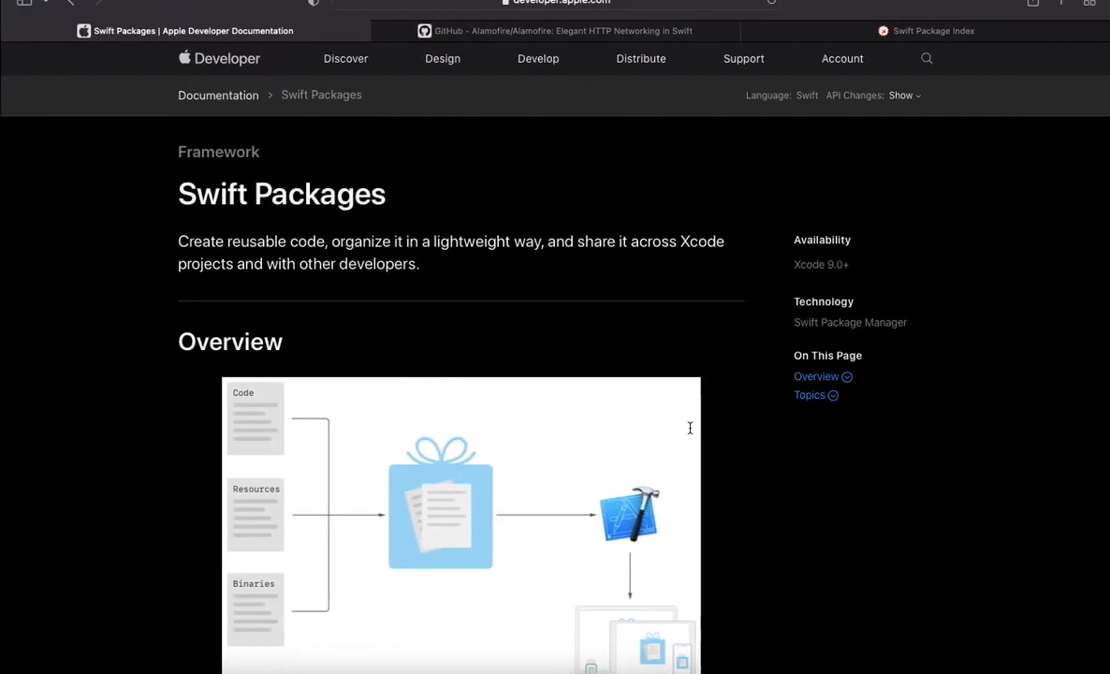
mouse_move(438, 266)
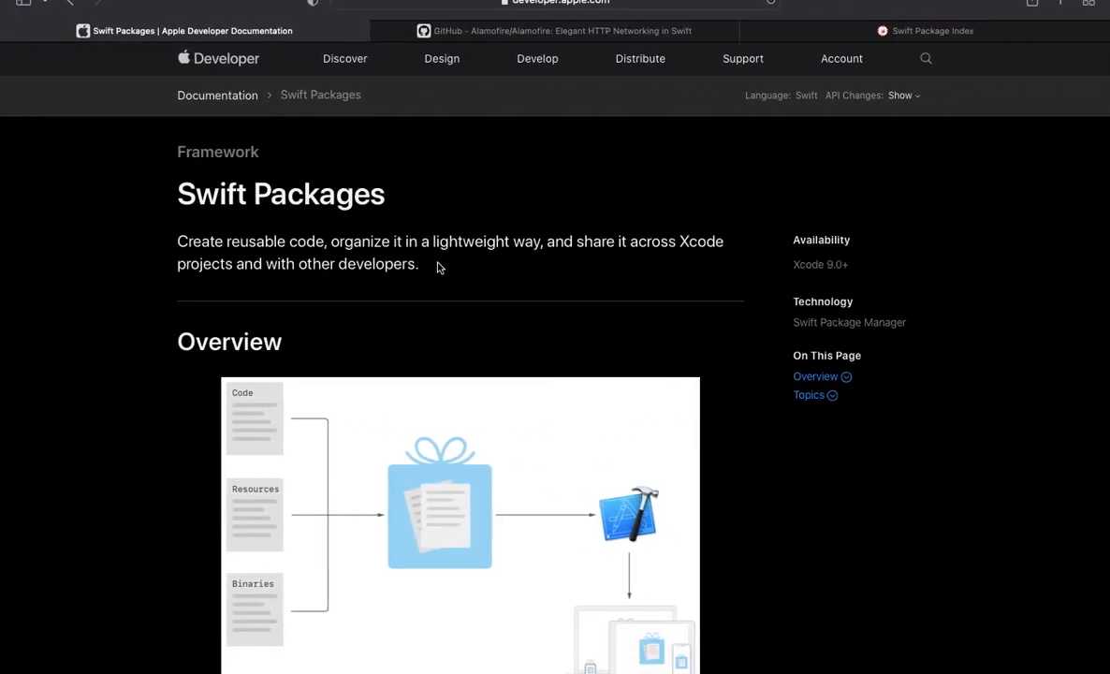
mouse_move(134, 360)
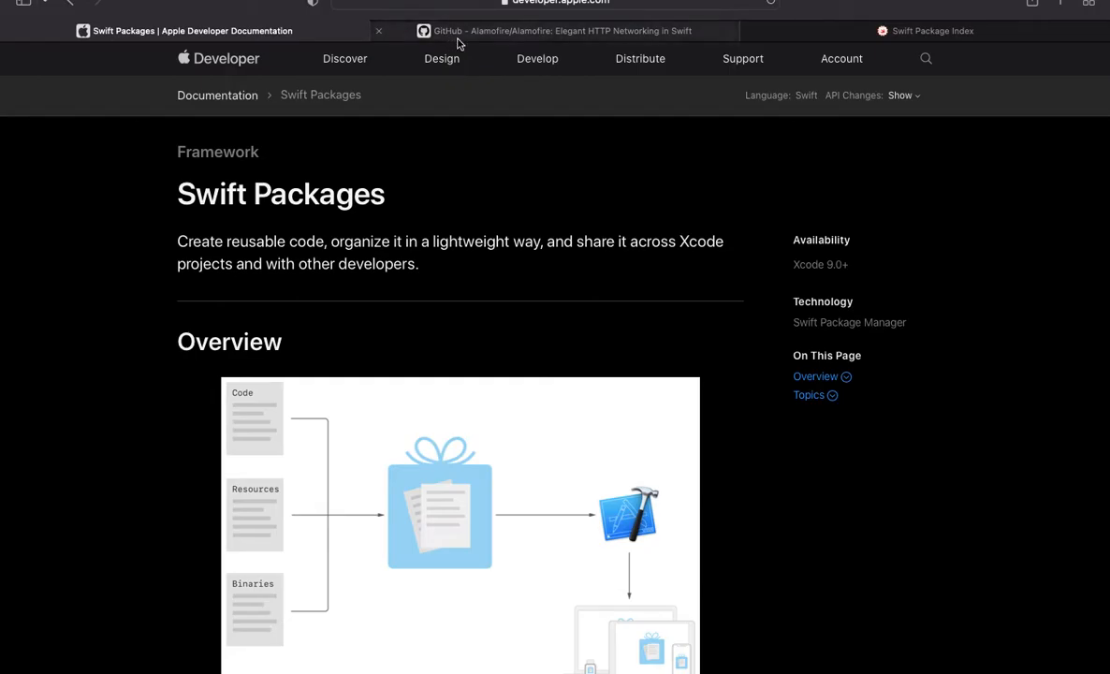
Step: Scroll the Alamofire GitHub README down to the Swift Package Manager installation section
left_click(557, 30)
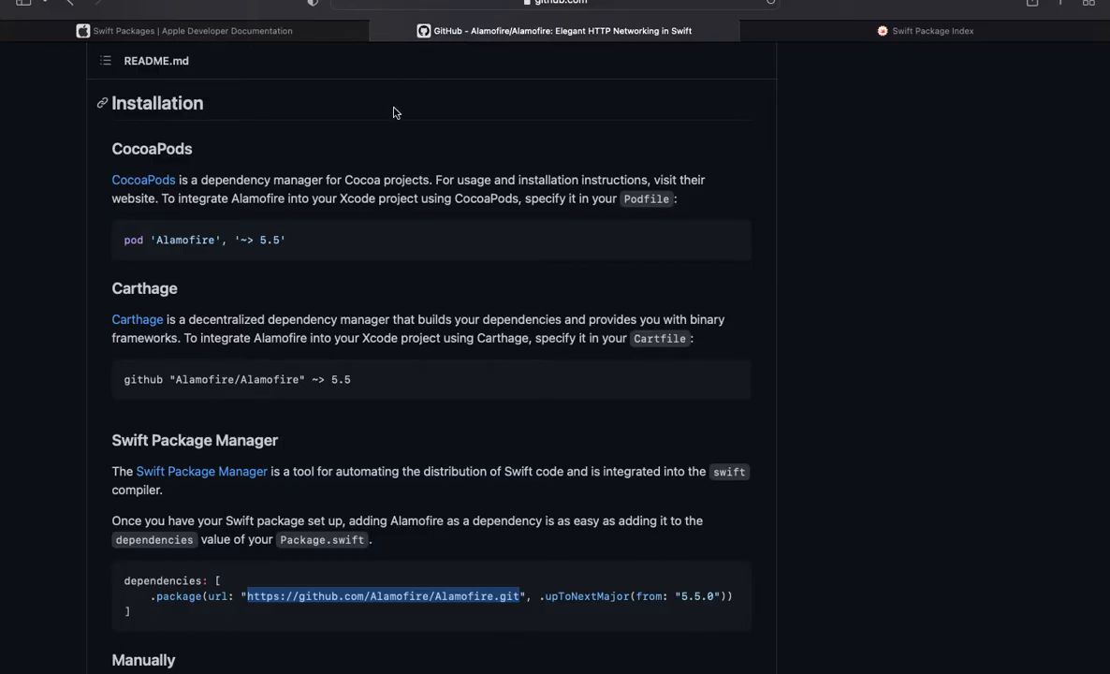
mouse_move(385, 148)
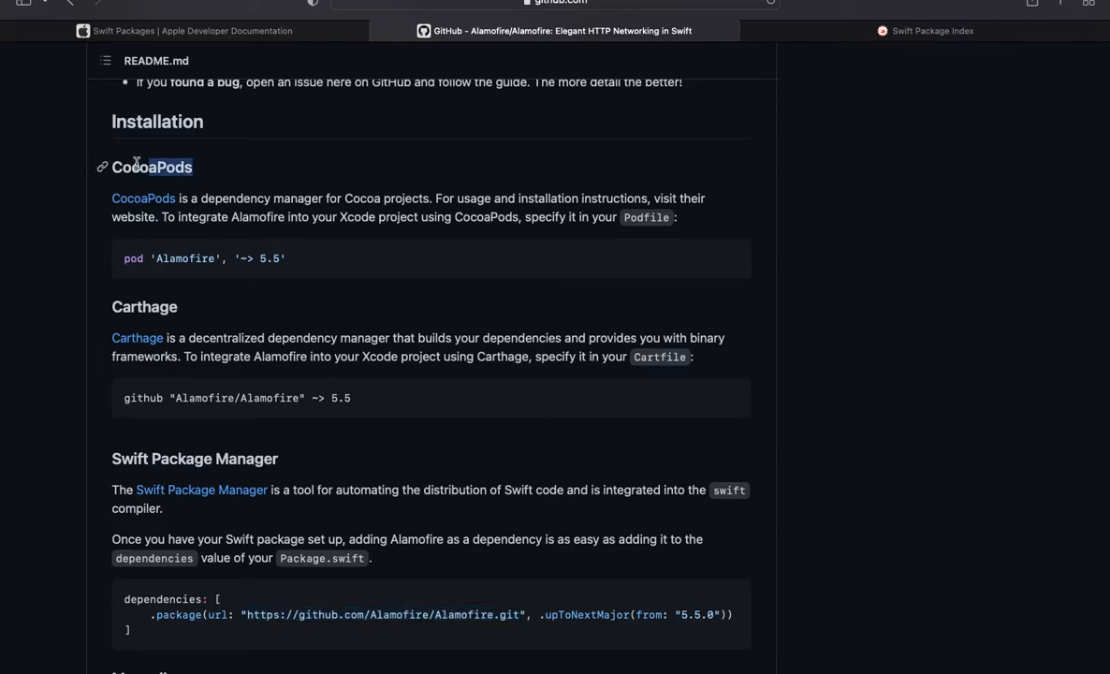
mouse_move(212, 171)
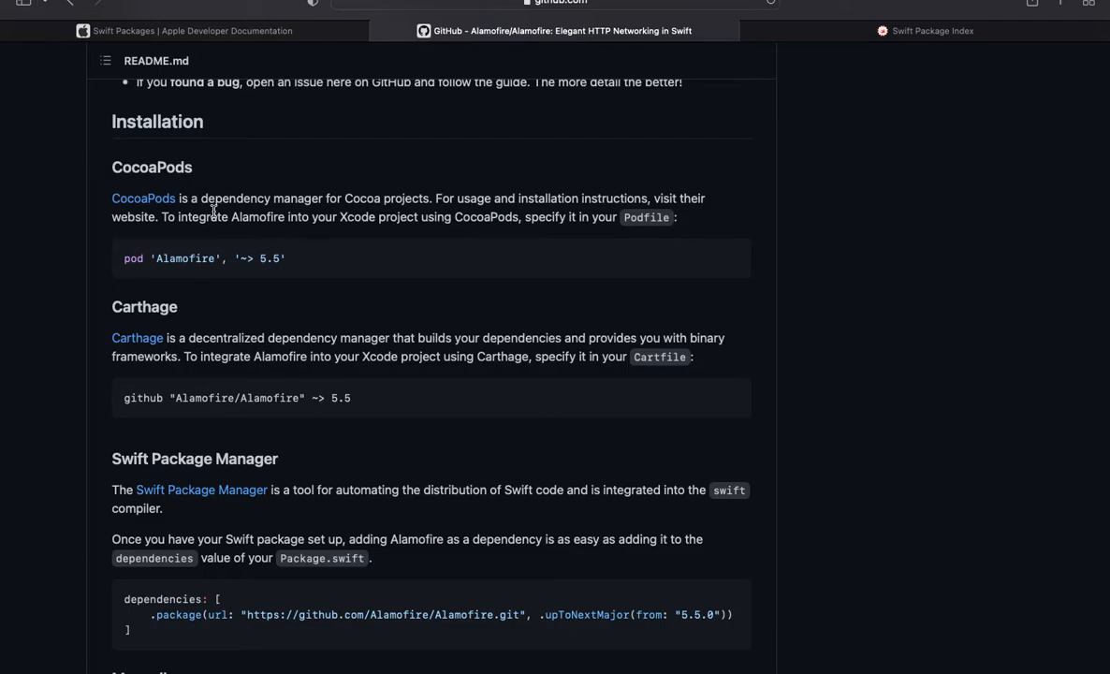
mouse_move(291, 453)
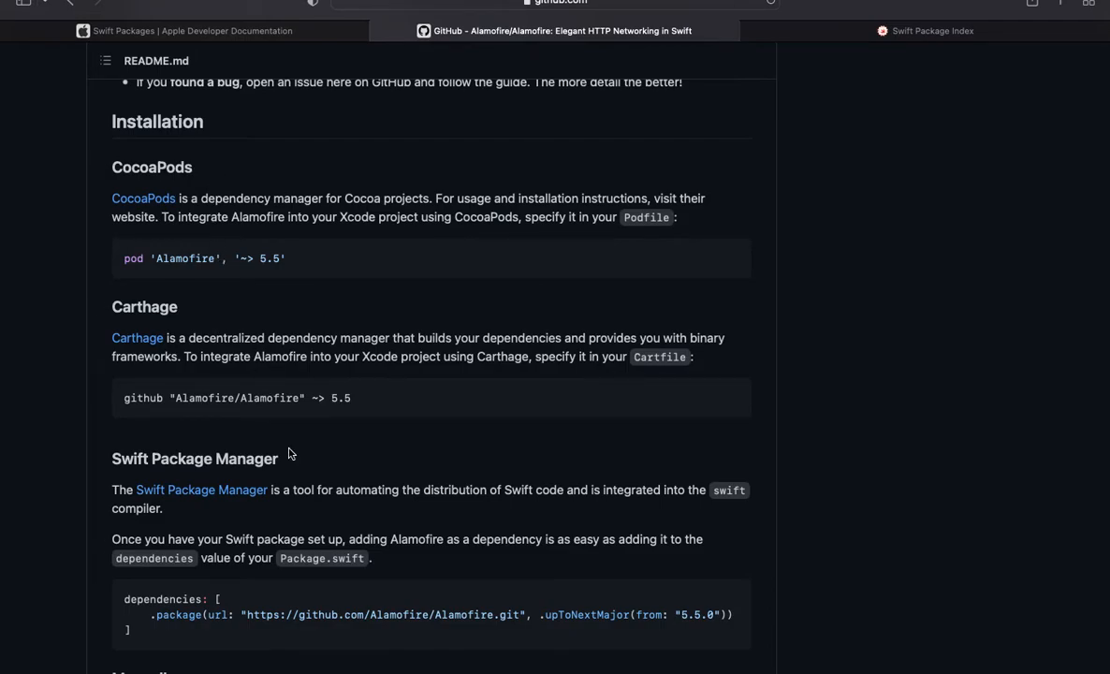
scroll("down", 3)
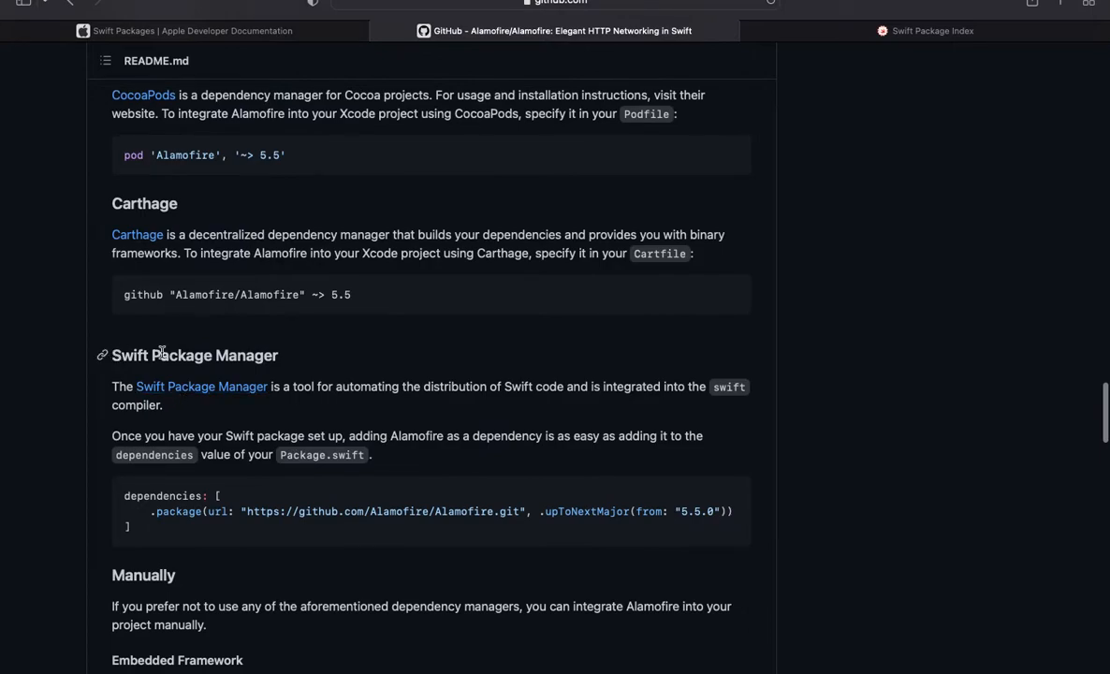
mouse_move(390, 353)
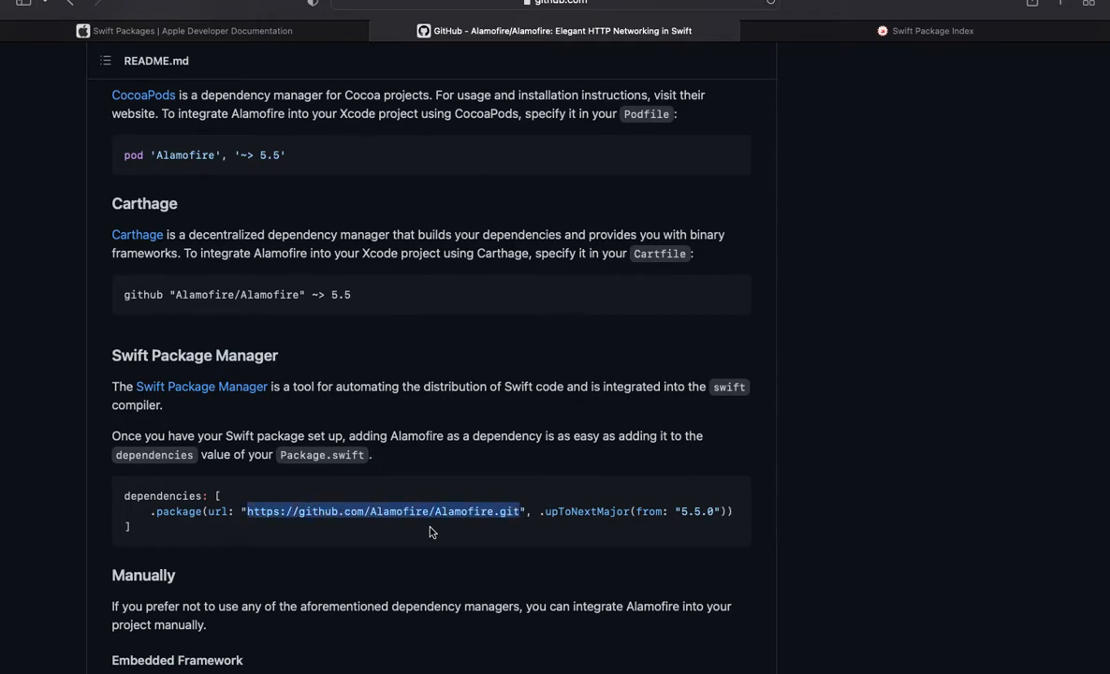
mouse_move(434, 547)
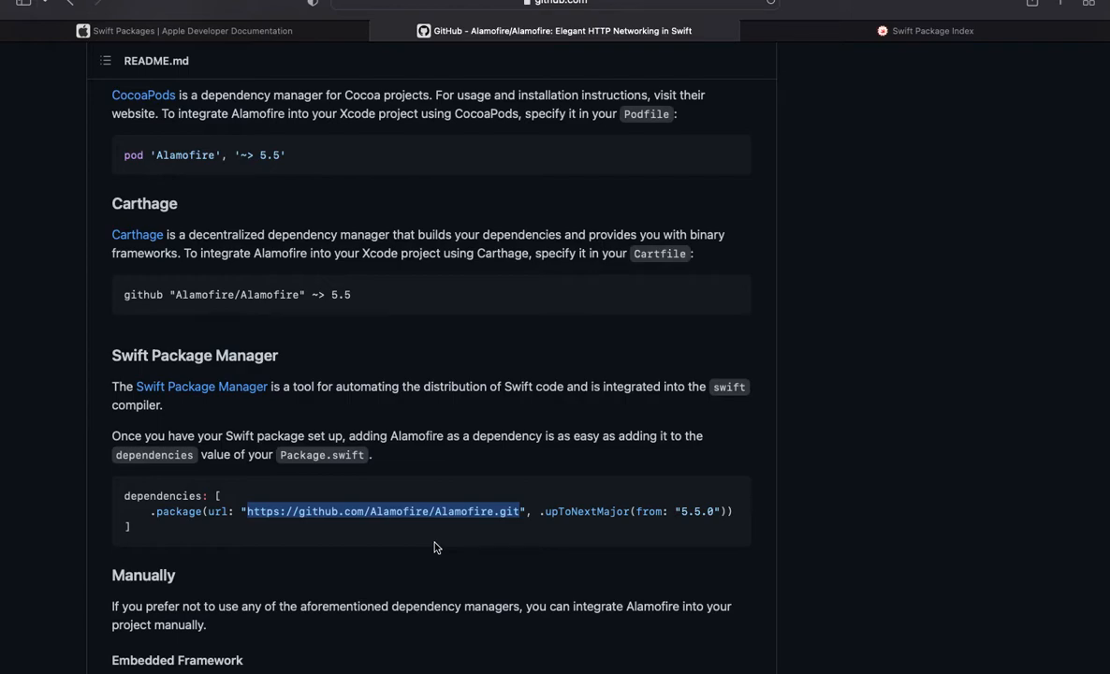
mouse_move(368, 532)
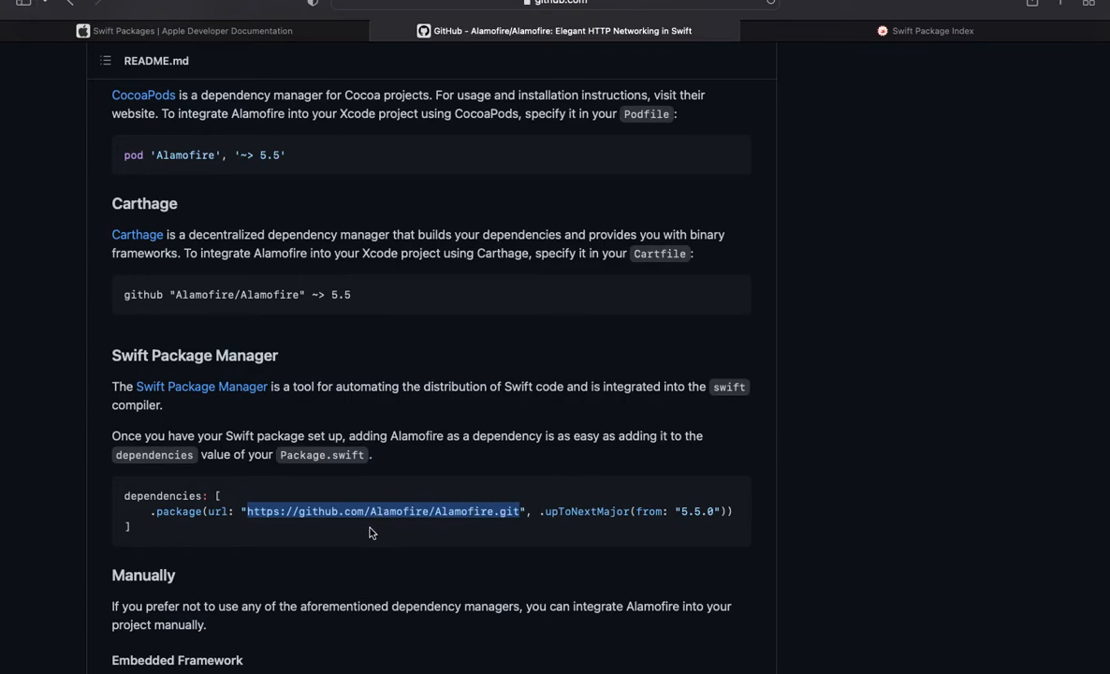
mouse_move(353, 564)
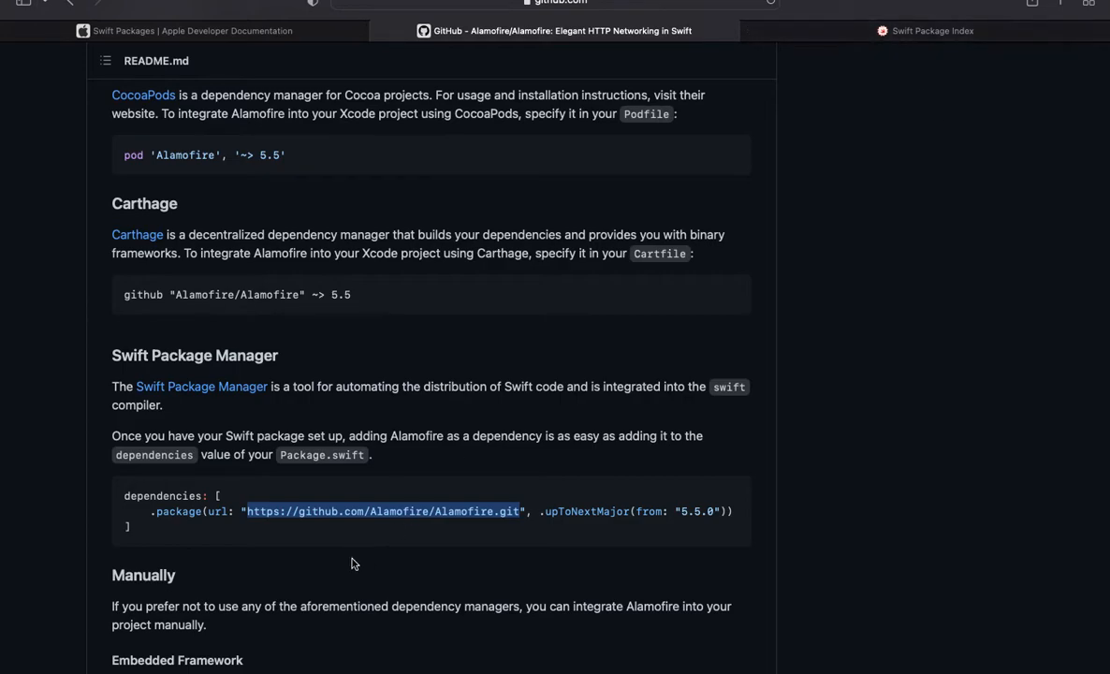
mouse_move(934, 53)
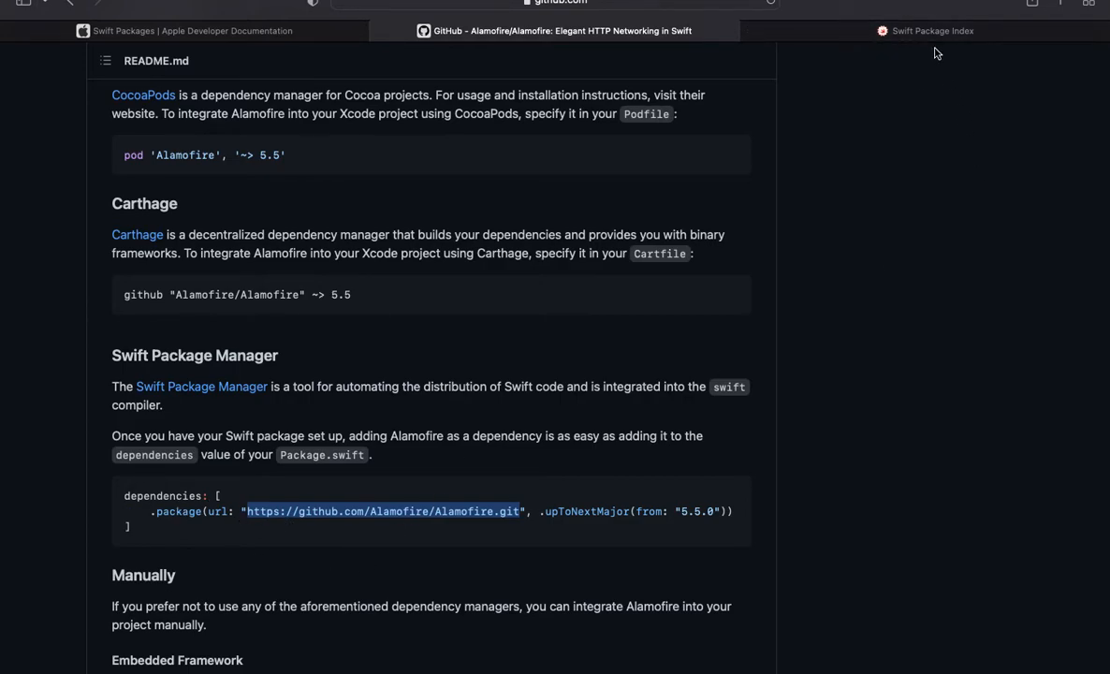
Step: Search Swift Package Index for 'alamofire'
left_click(925, 30)
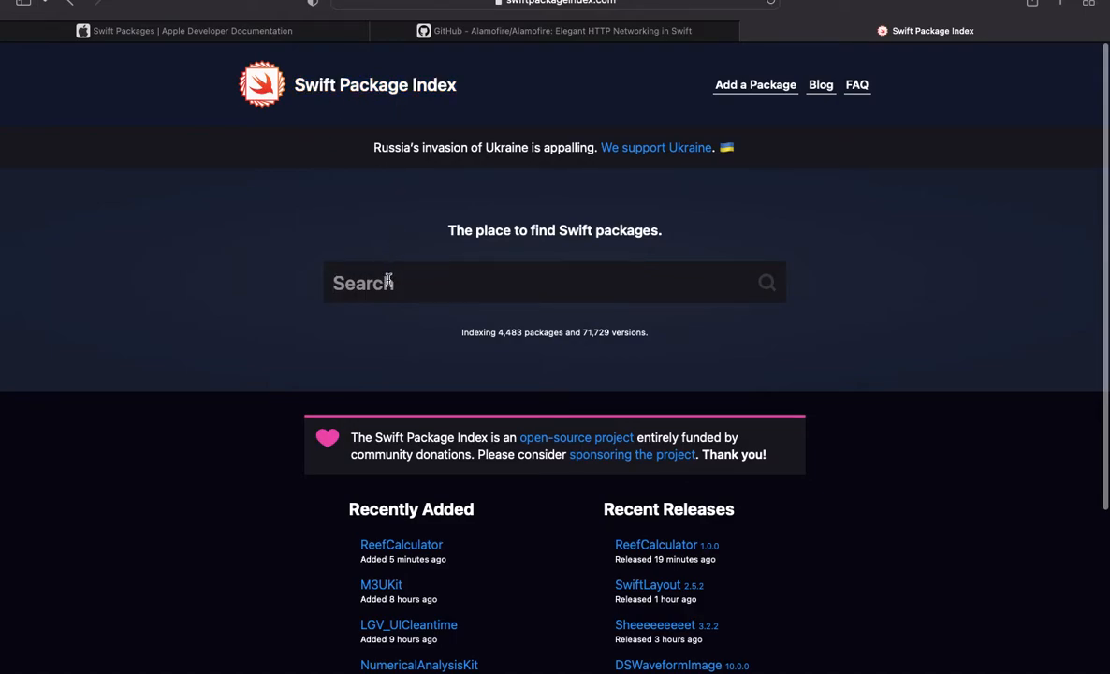
type("alm")
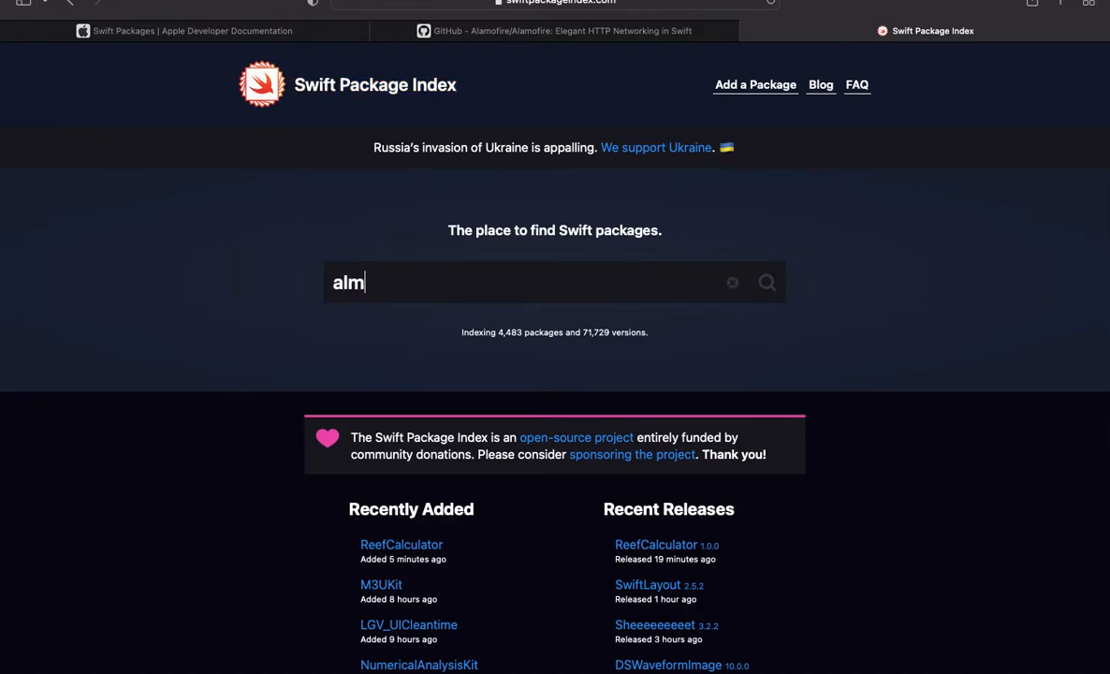
type("alamo")
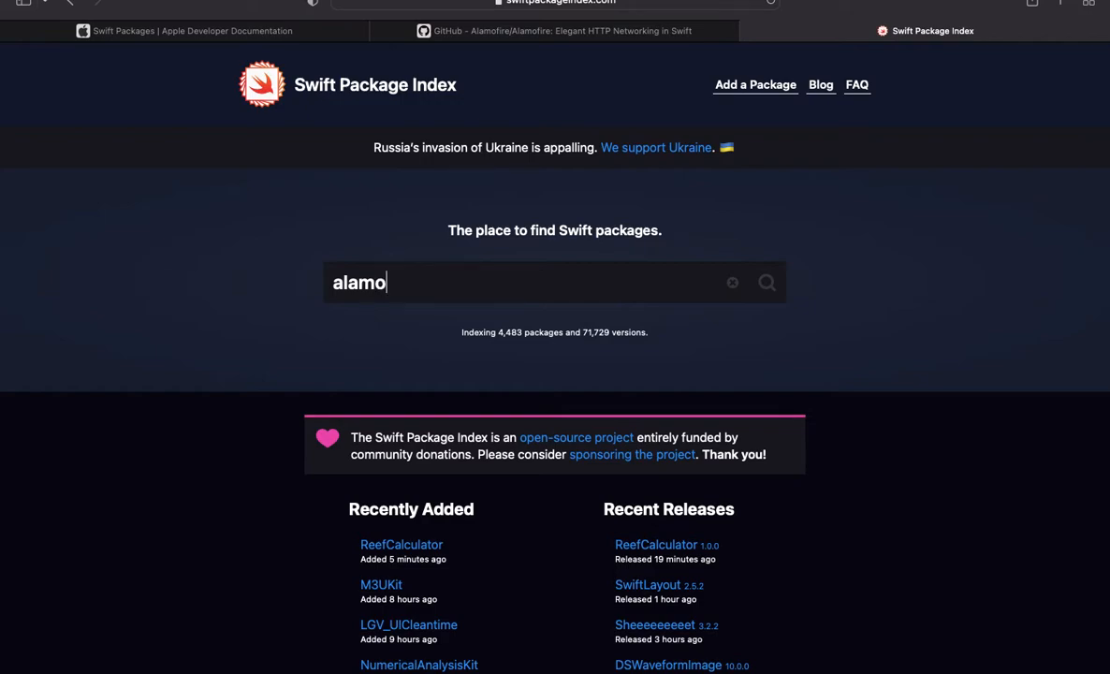
type("fire")
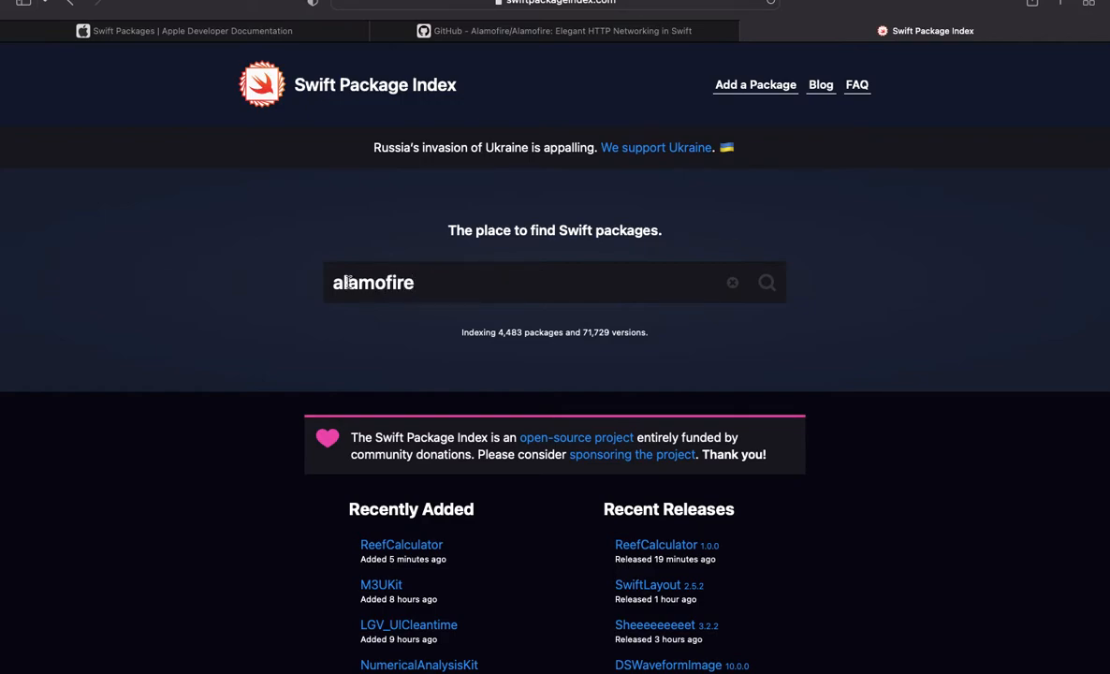
left_click(767, 282)
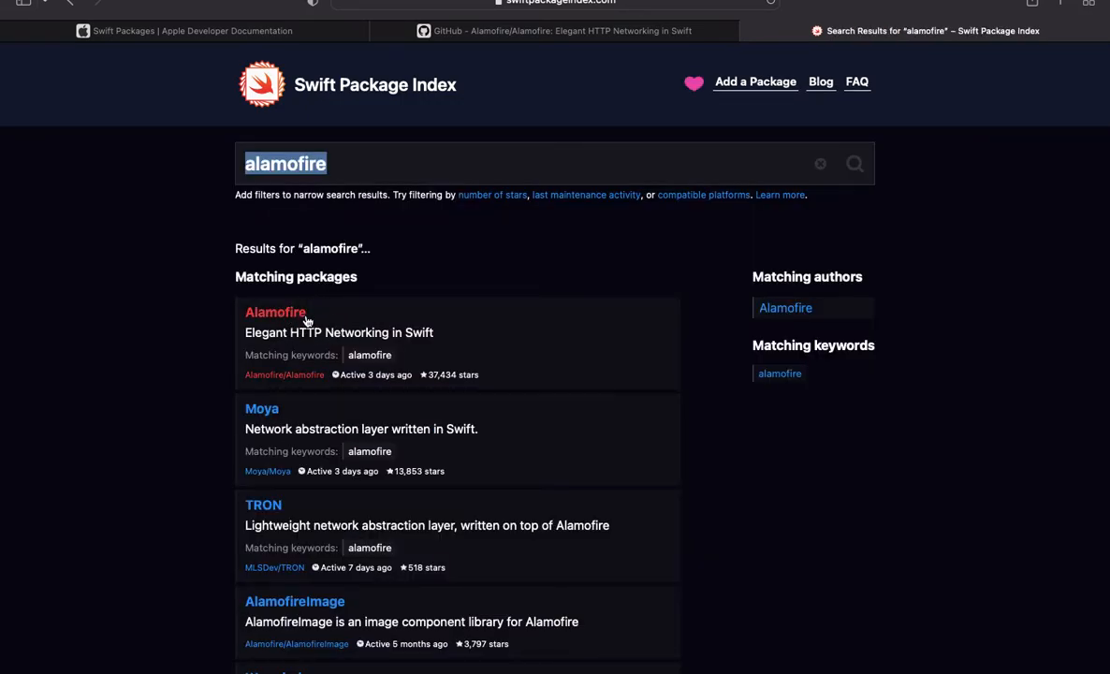
Step: Copy the Alamofire package URL from its Swift Package Index page
left_click(274, 311)
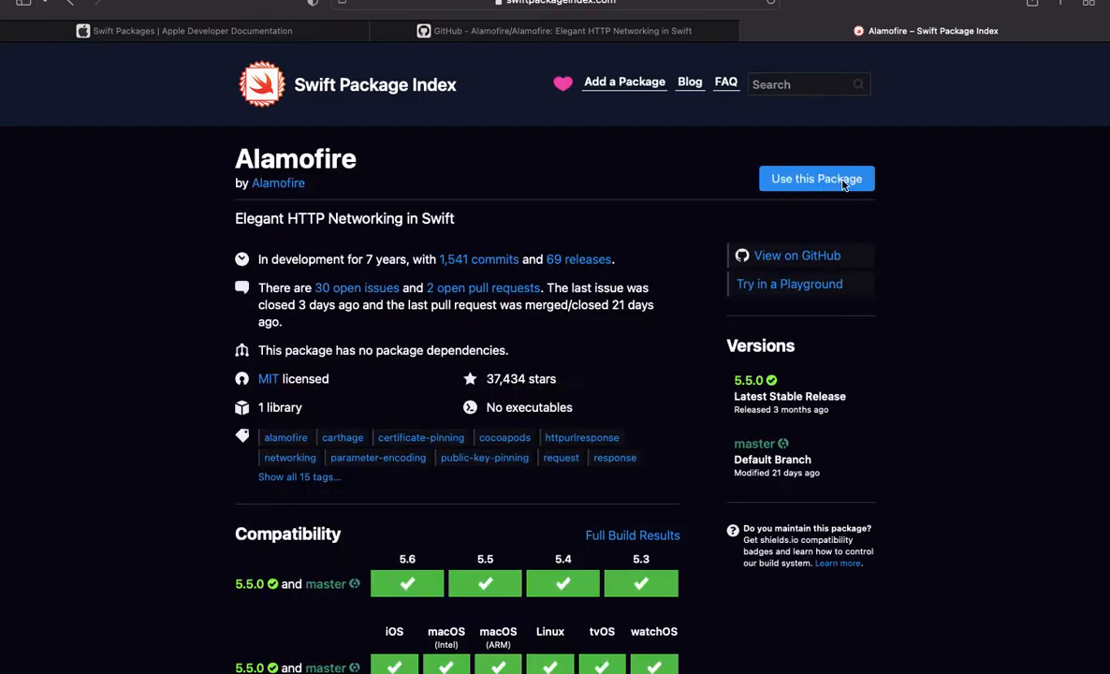
left_click(815, 178)
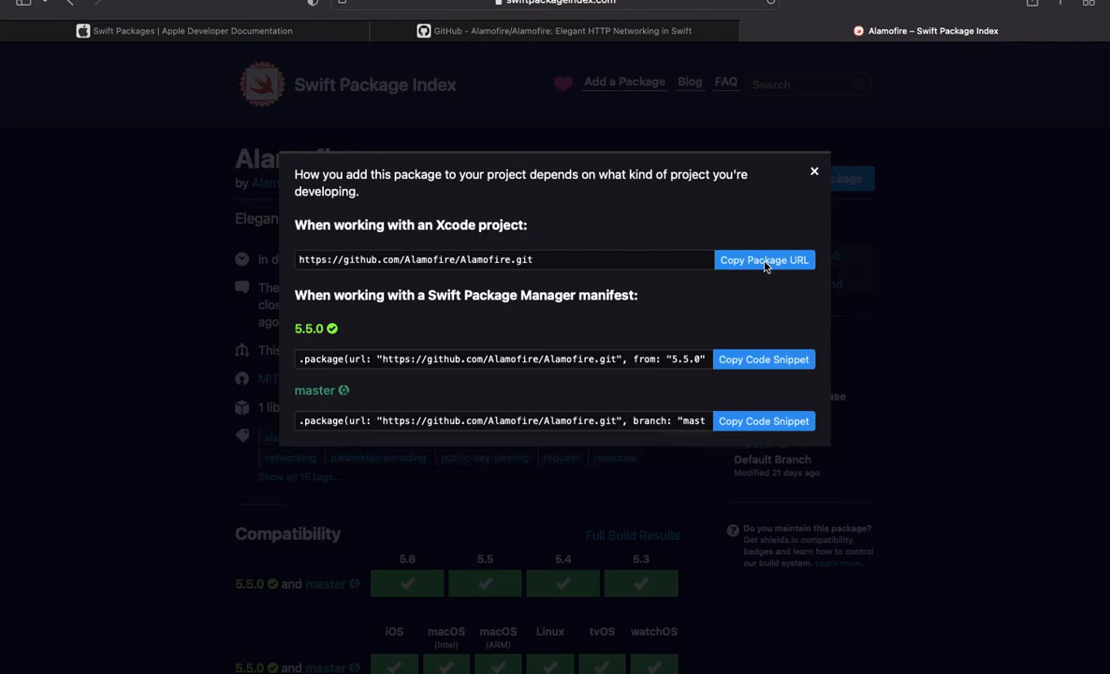
left_click(763, 259)
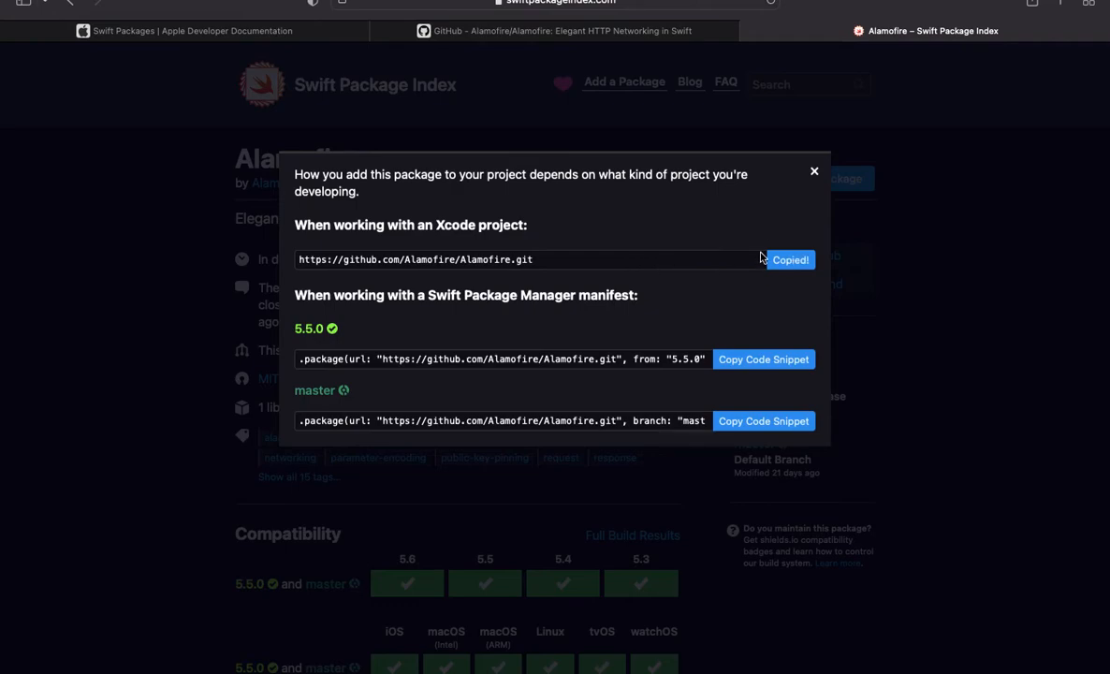
left_click(813, 172)
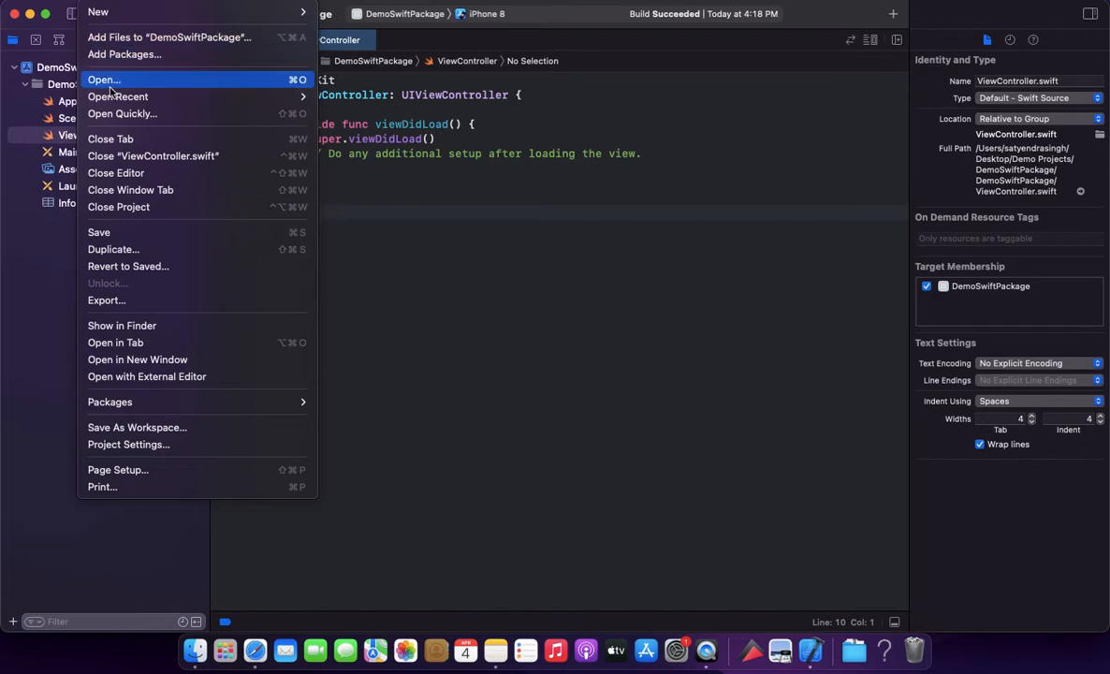
mouse_move(124, 55)
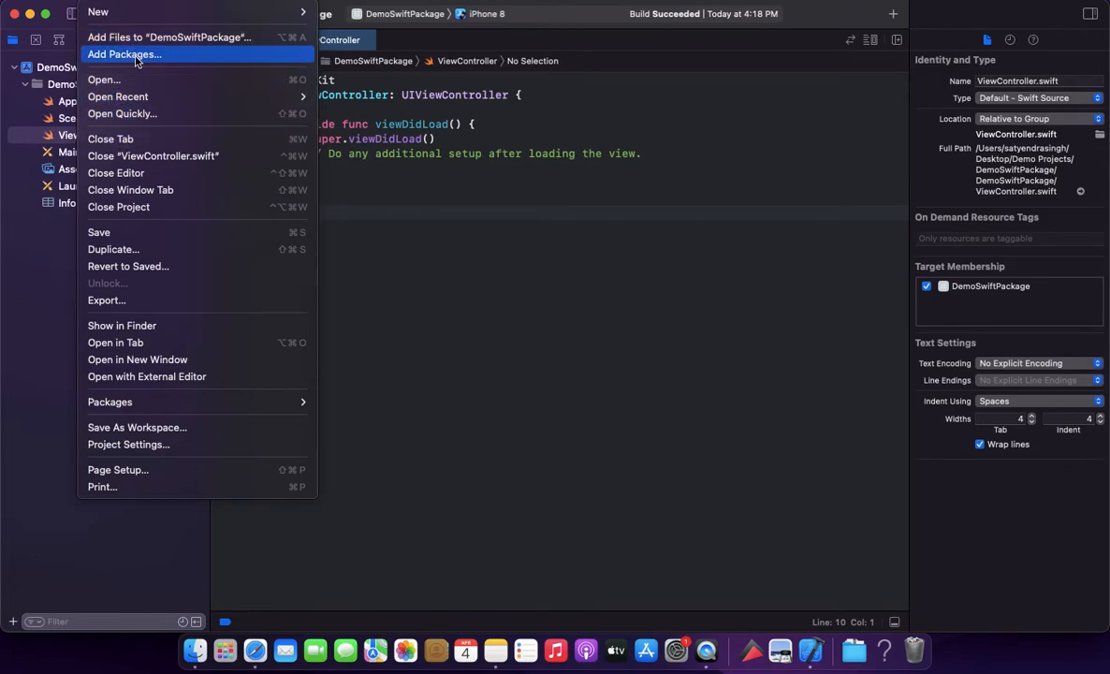
mouse_move(173, 55)
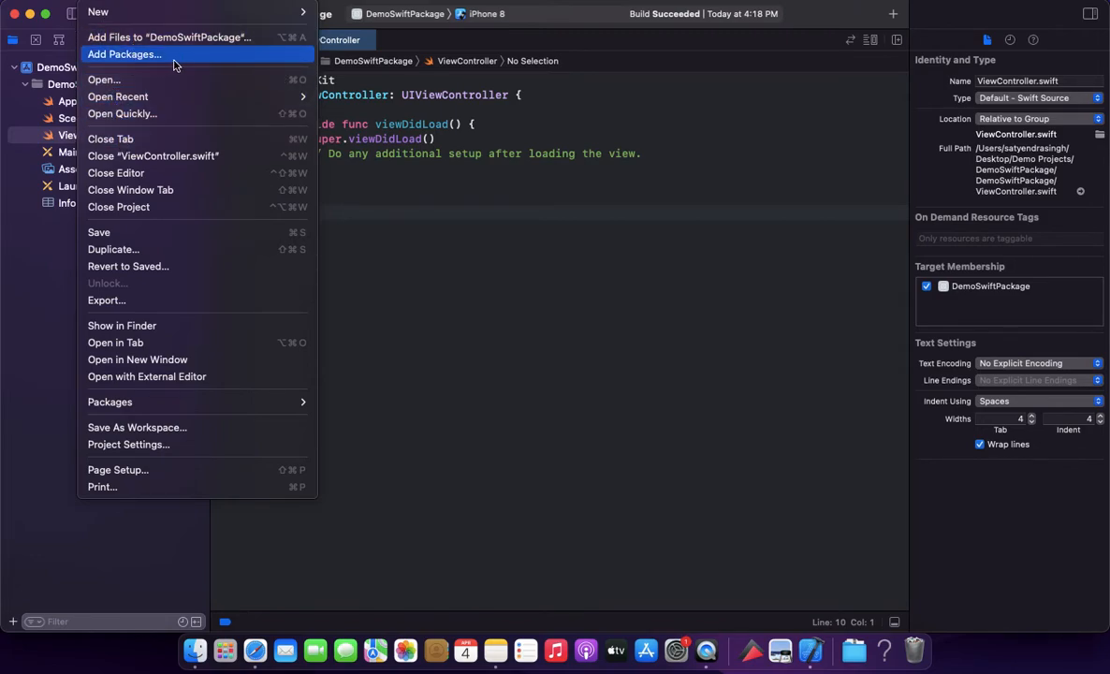
Step: Choose Add Packages… from Xcode's File menu
left_click(123, 53)
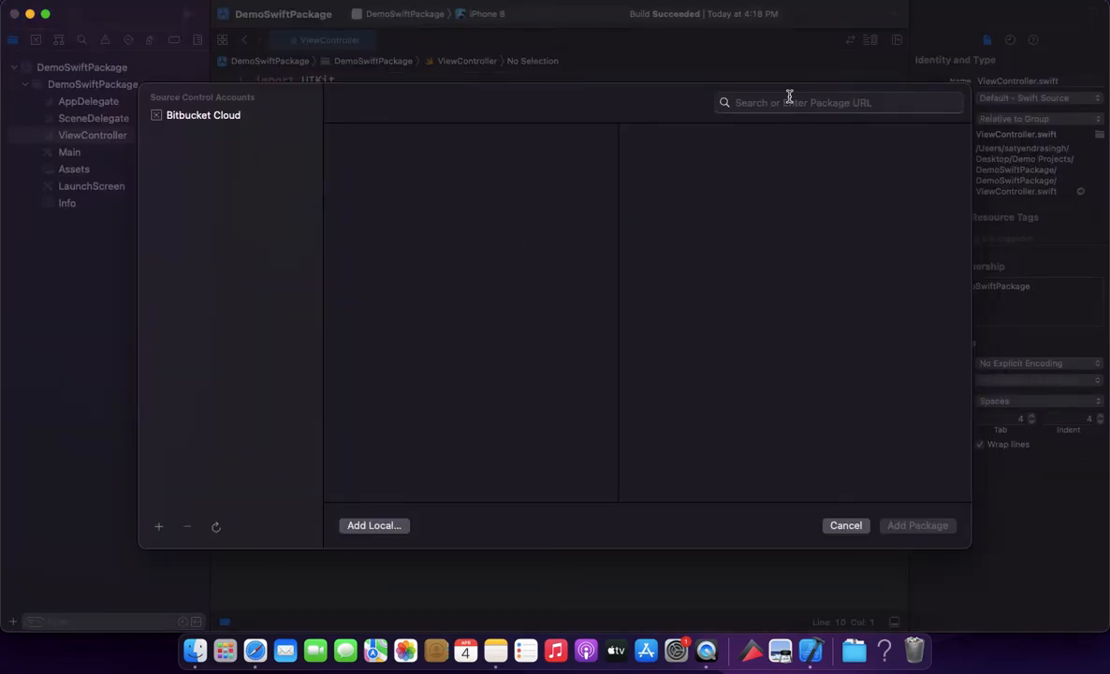
type("https://github.com/Alamofire/Alamofire.git")
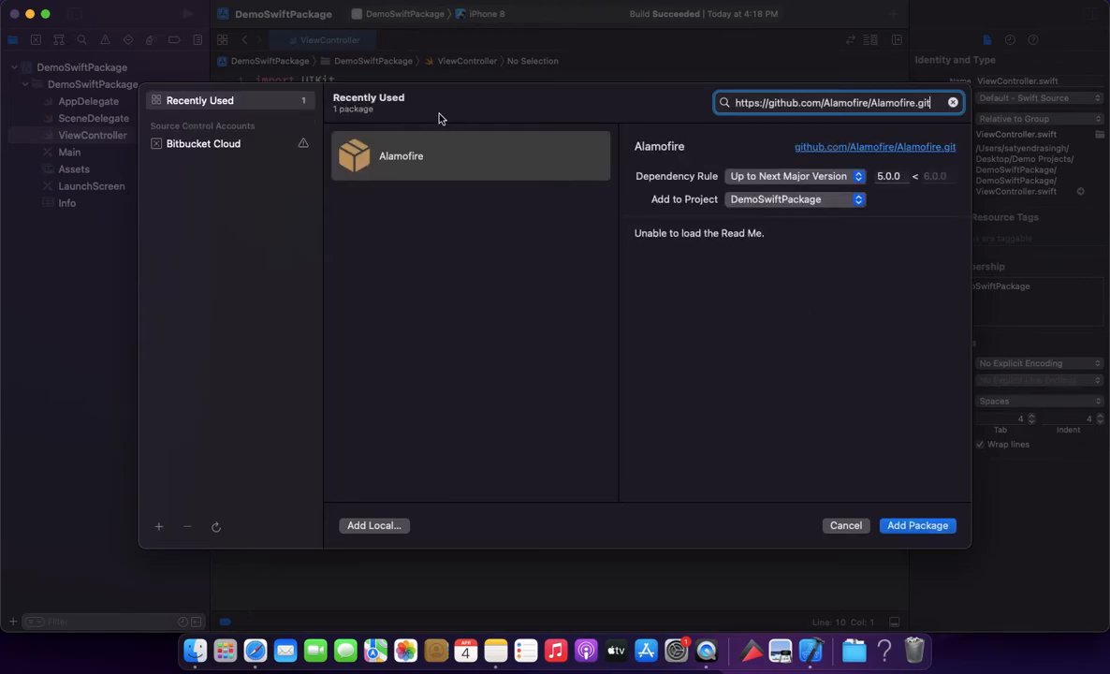
mouse_move(398, 164)
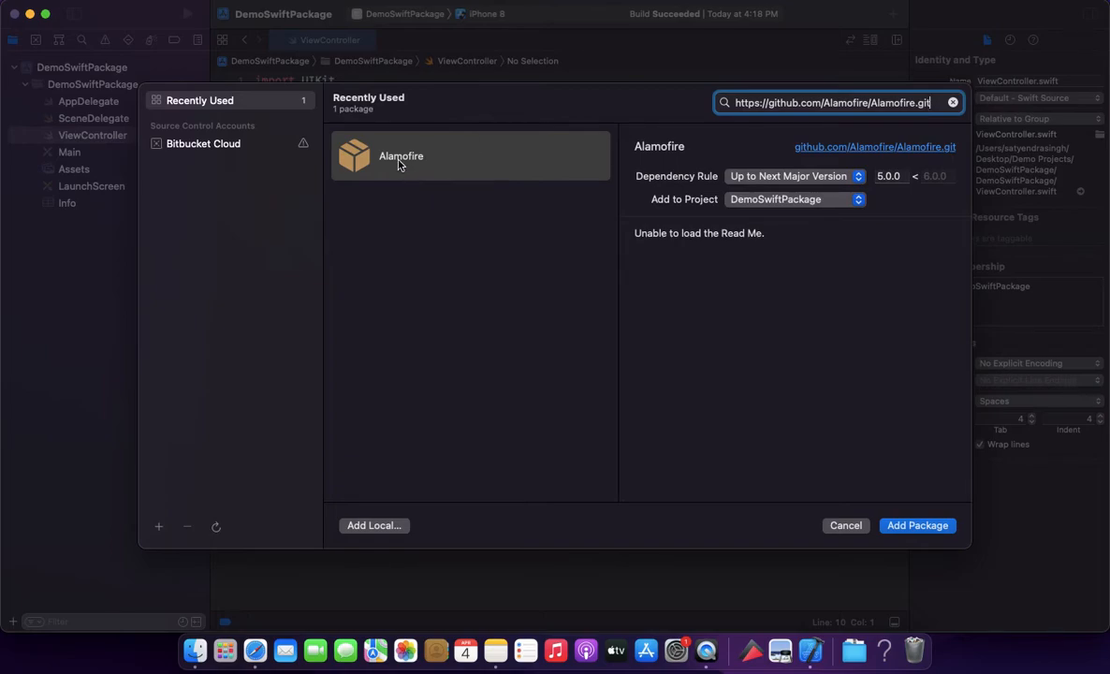
mouse_move(400, 195)
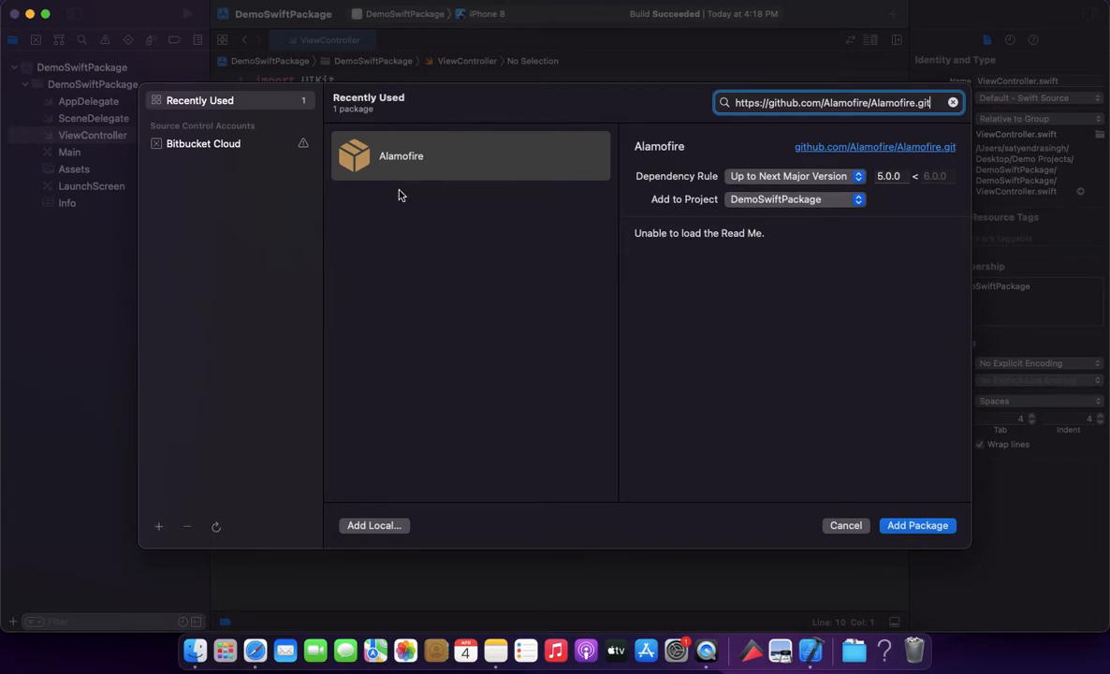
left_click(471, 155)
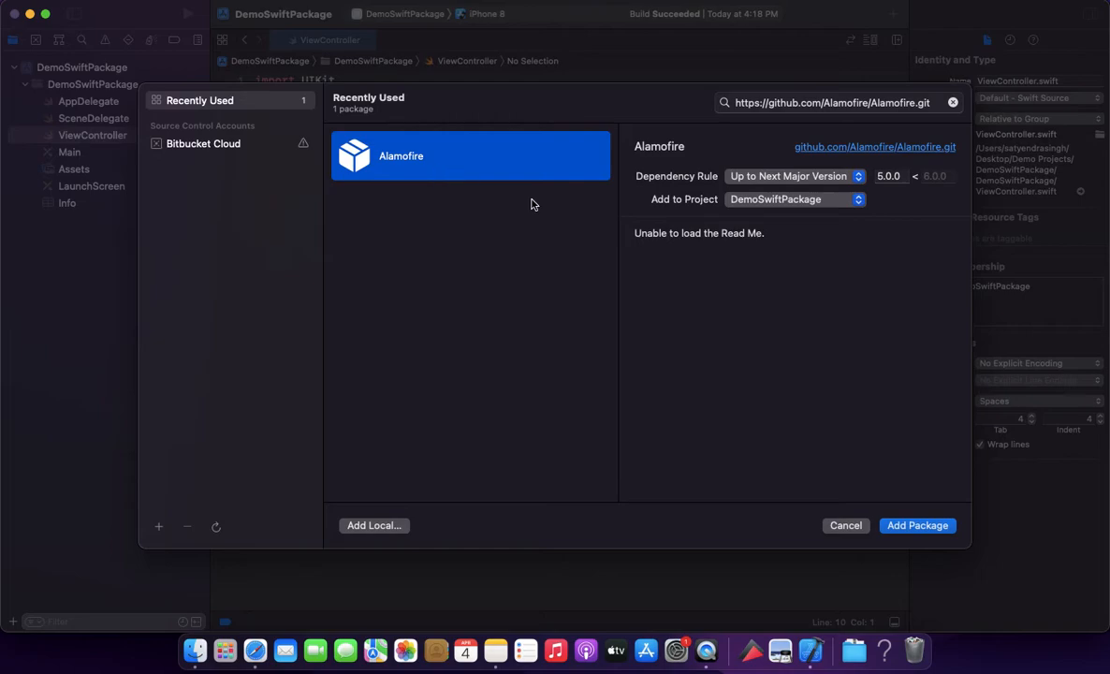
mouse_move(744, 187)
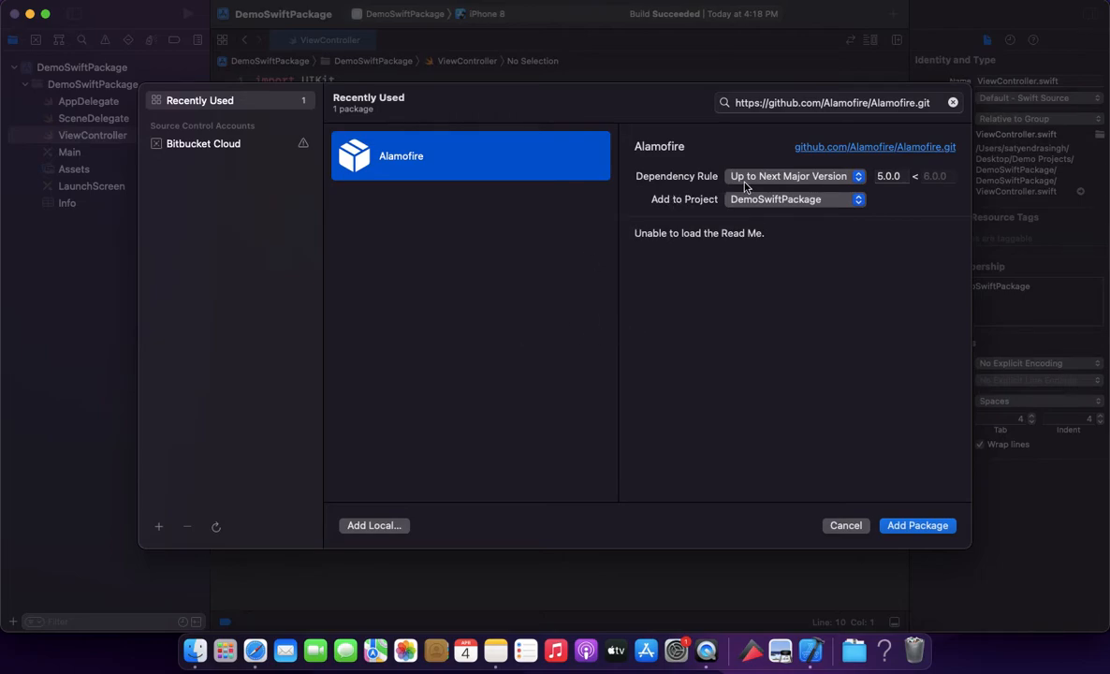
left_click(794, 176)
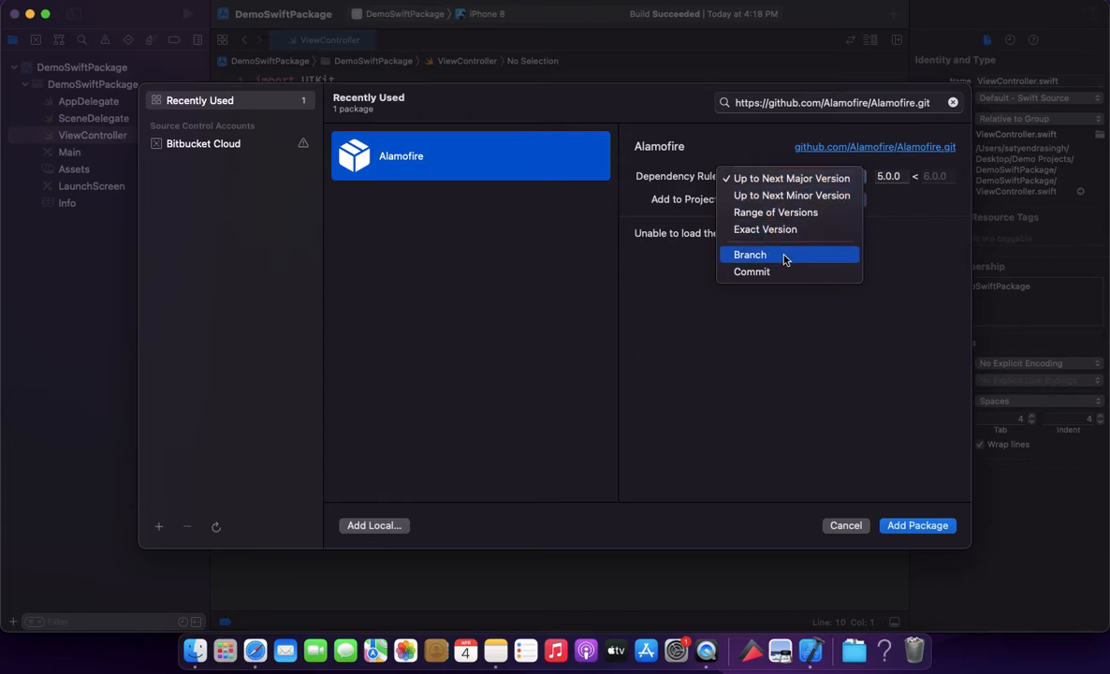
mouse_move(775, 195)
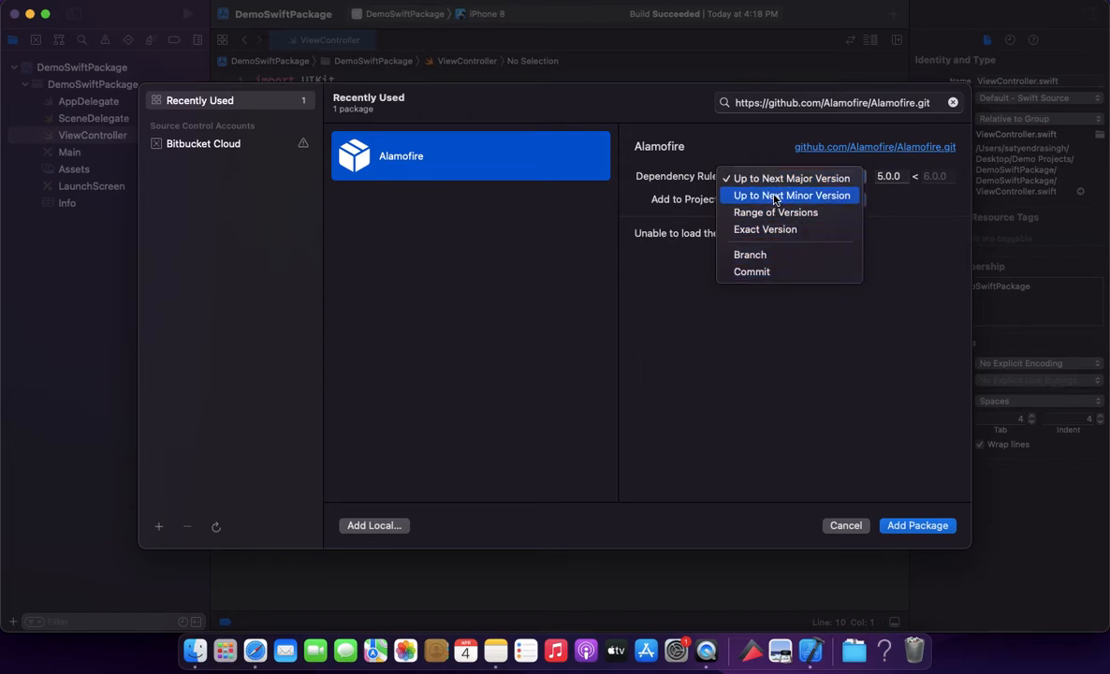
mouse_move(781, 178)
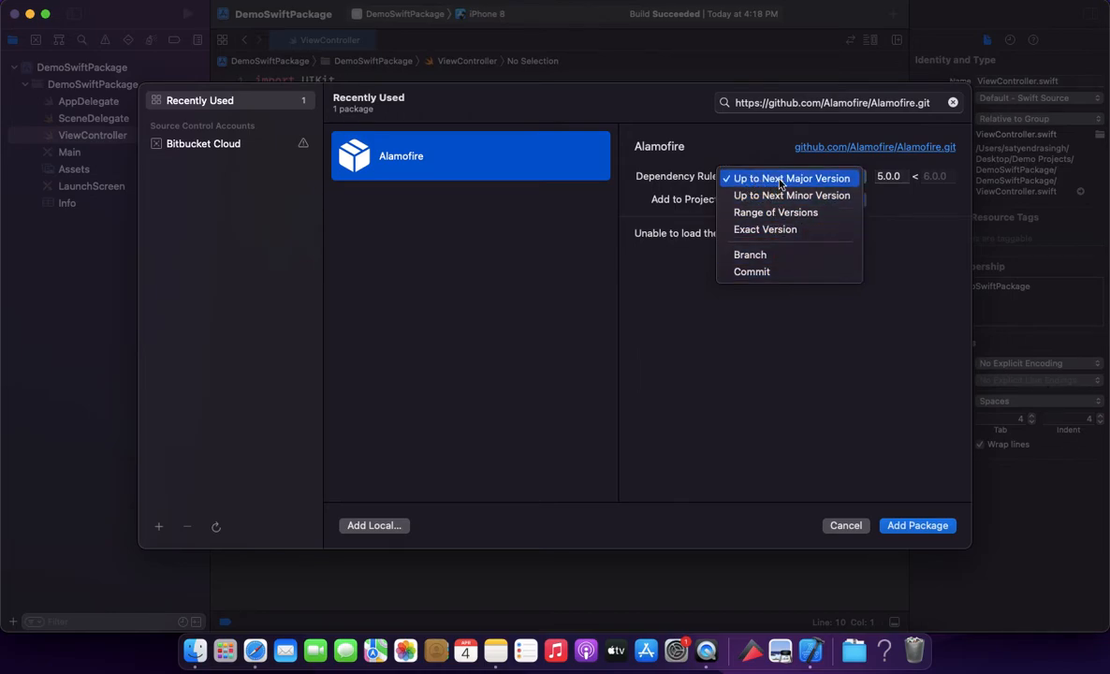
left_click(788, 178)
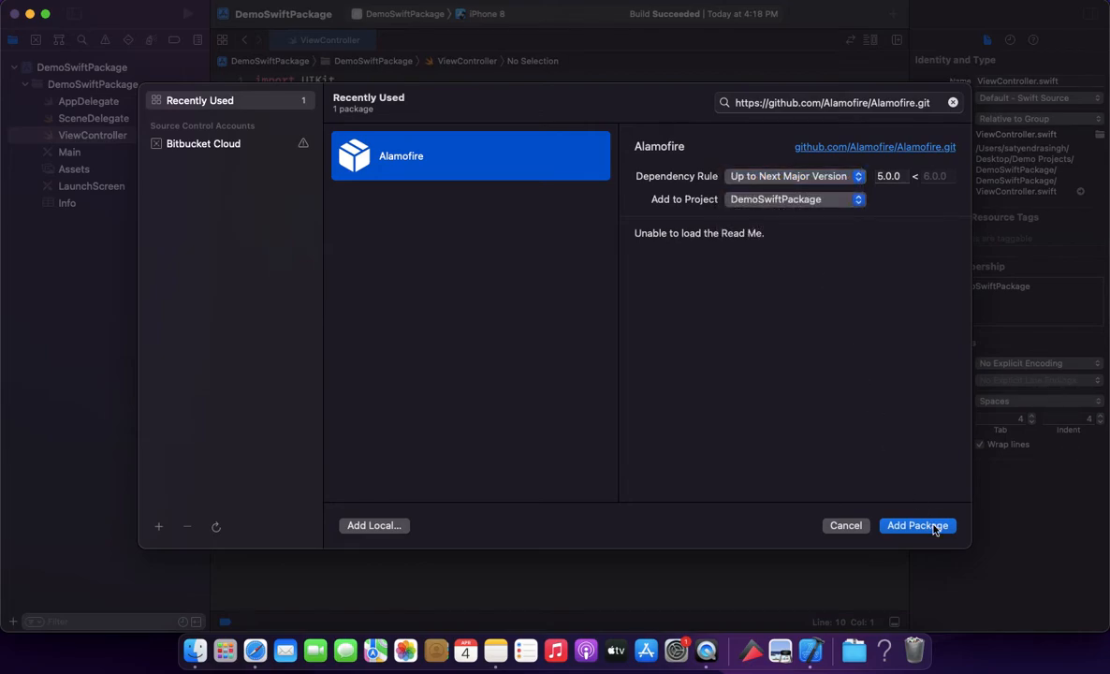
Step: Add the Alamofire library product to the DemoSwiftPackage target
left_click(917, 525)
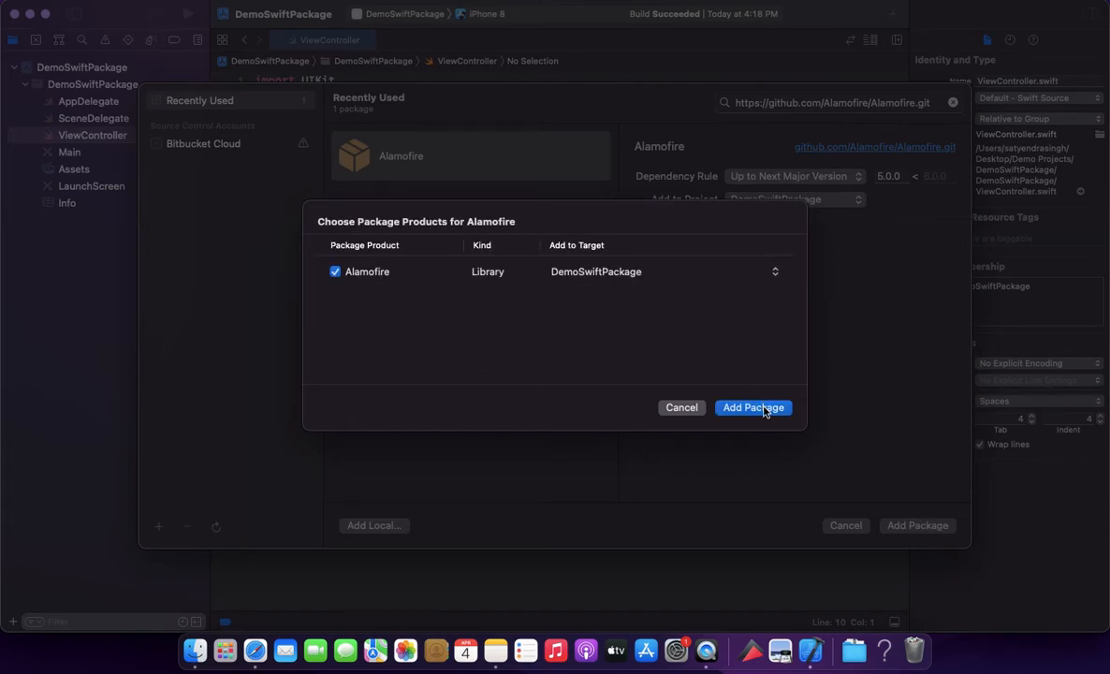
left_click(754, 407)
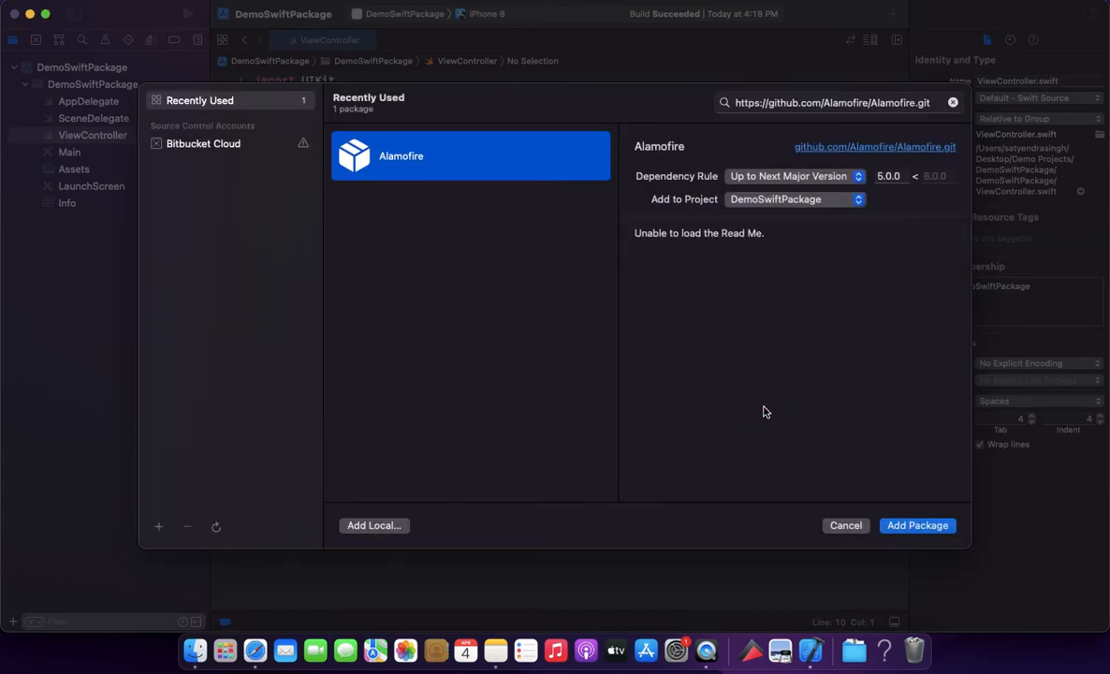
left_click(918, 525)
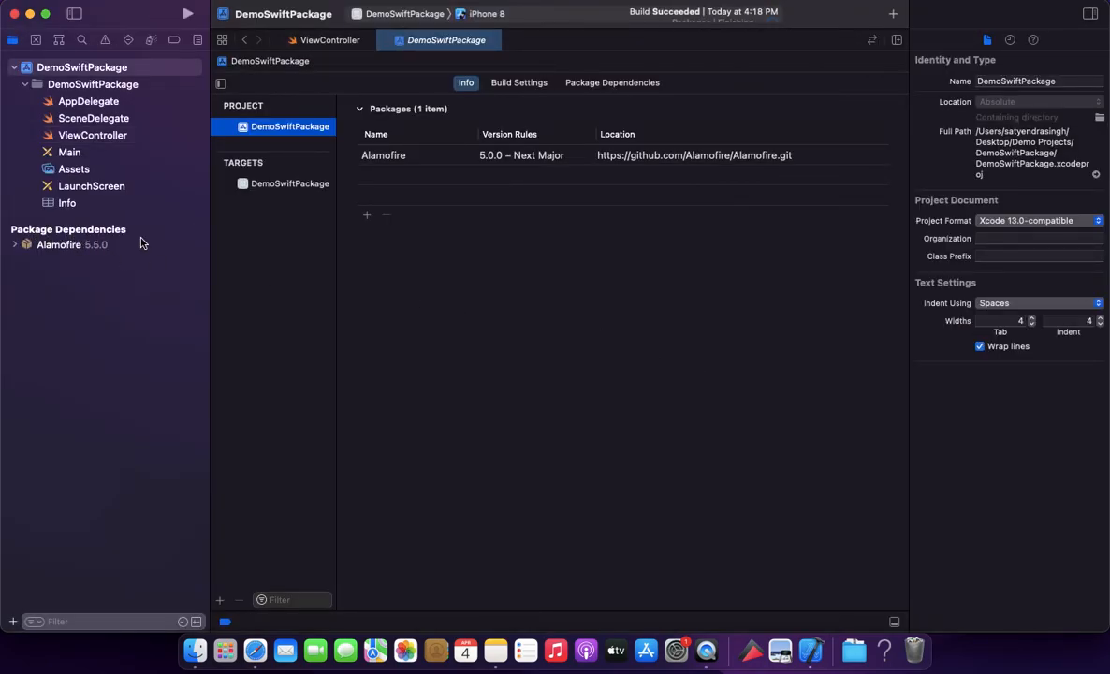
left_click(15, 244)
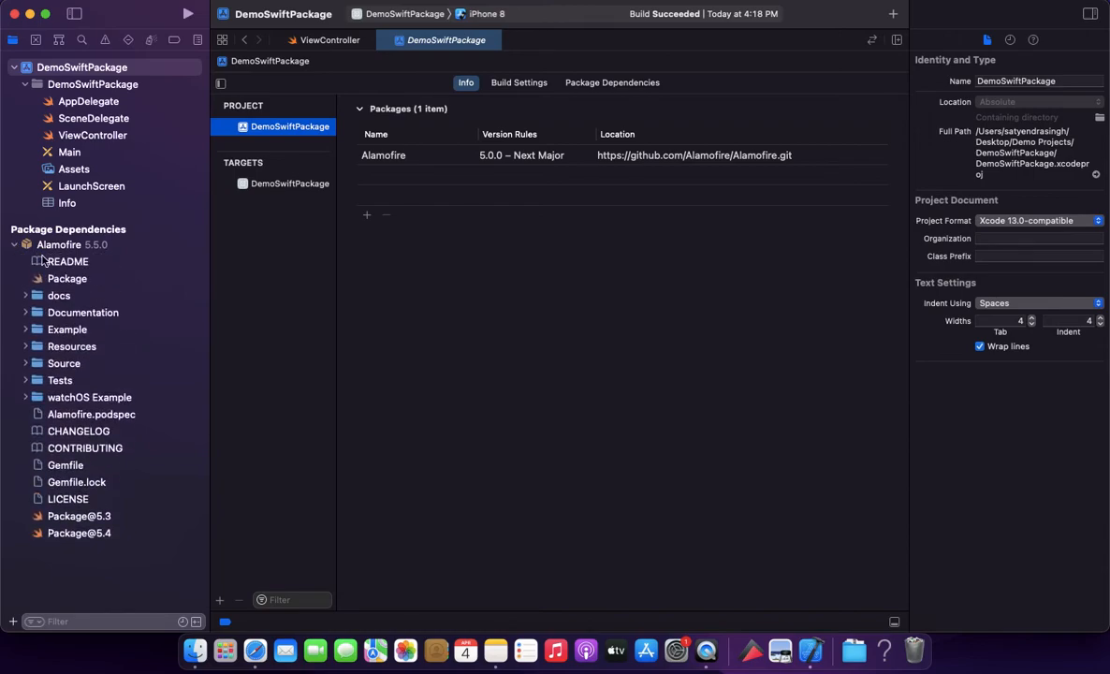
left_click(15, 244)
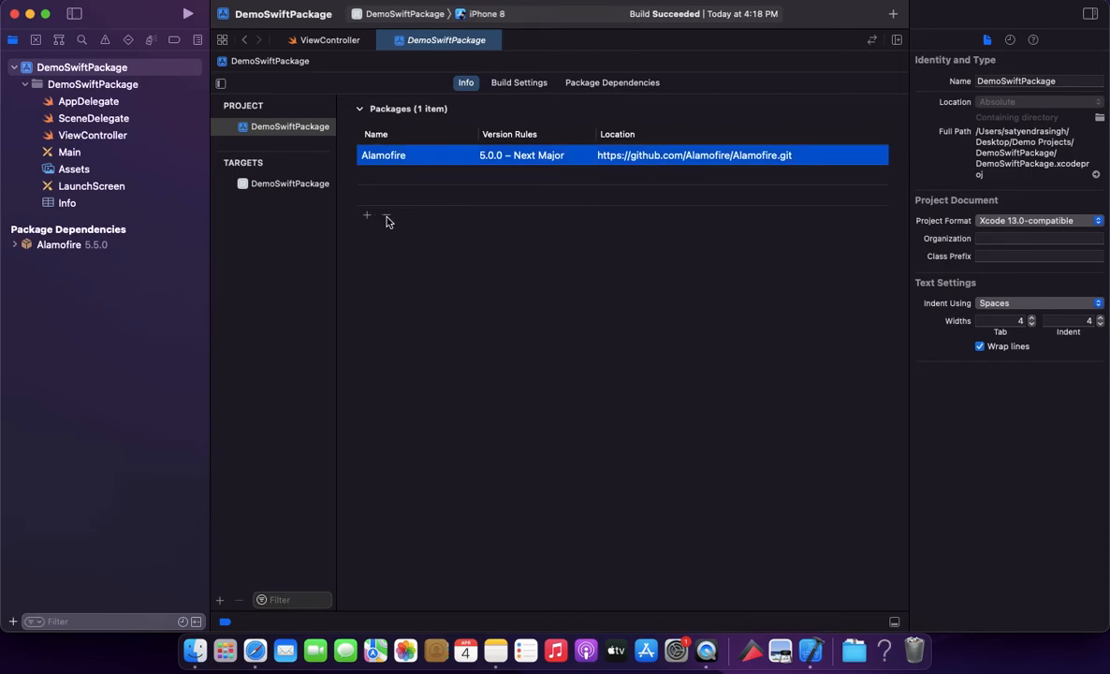
left_click(418, 313)
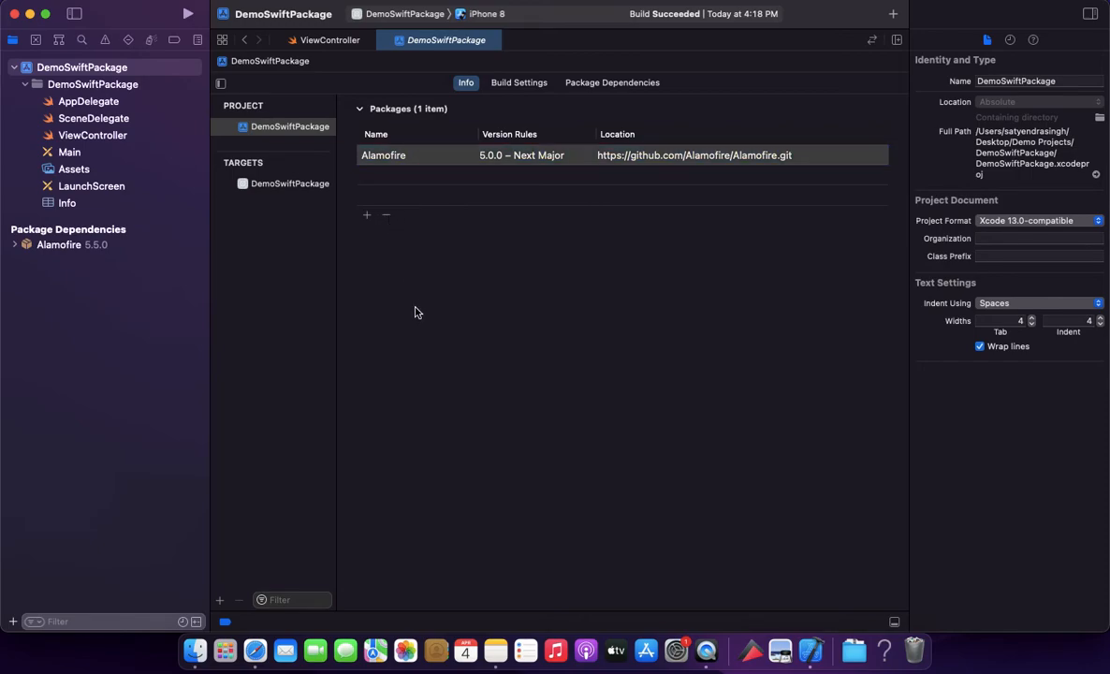
mouse_move(110, 141)
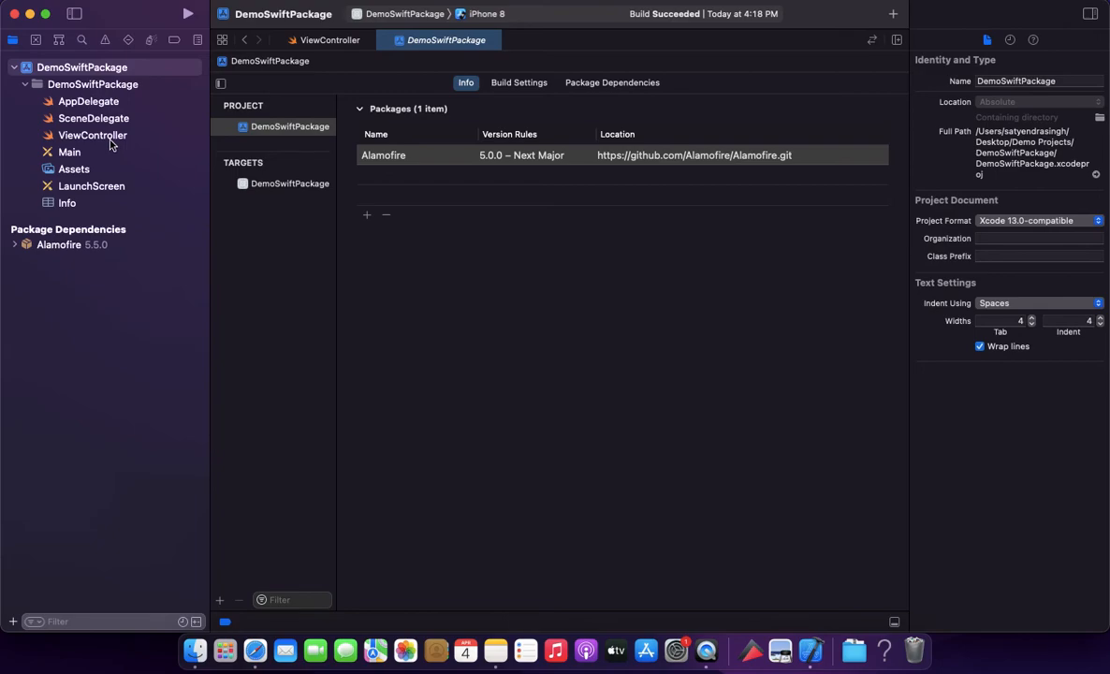
Step: Add 'import Alamofire' below 'import UIKit' in ViewController.swift
left_click(93, 134)
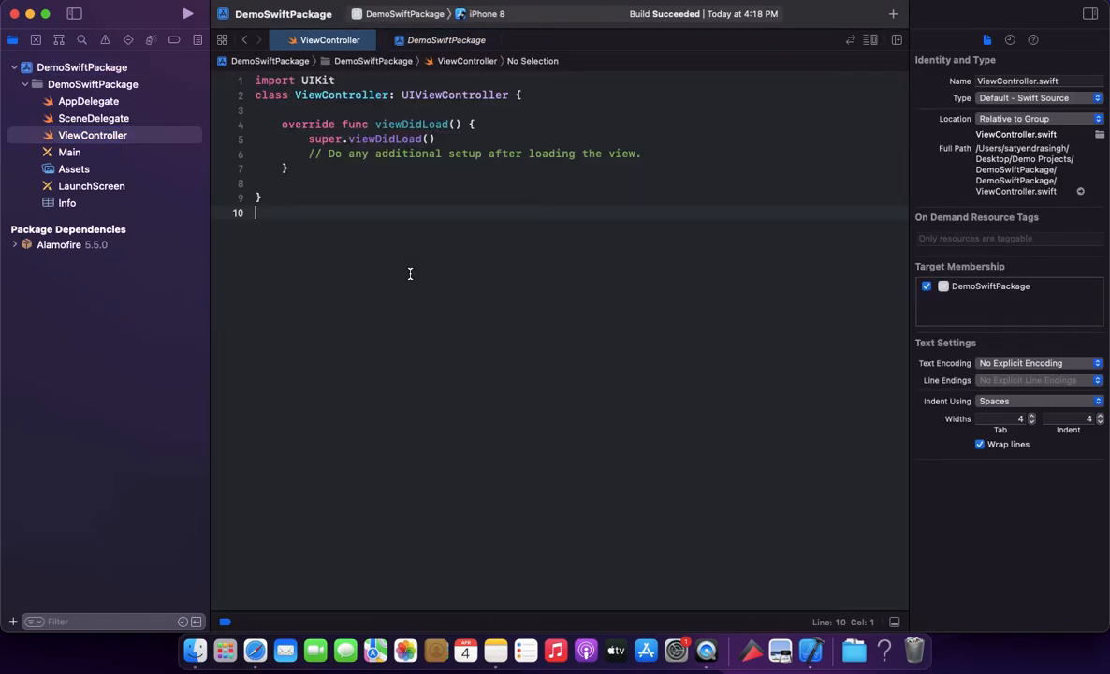
left_click(187, 13)
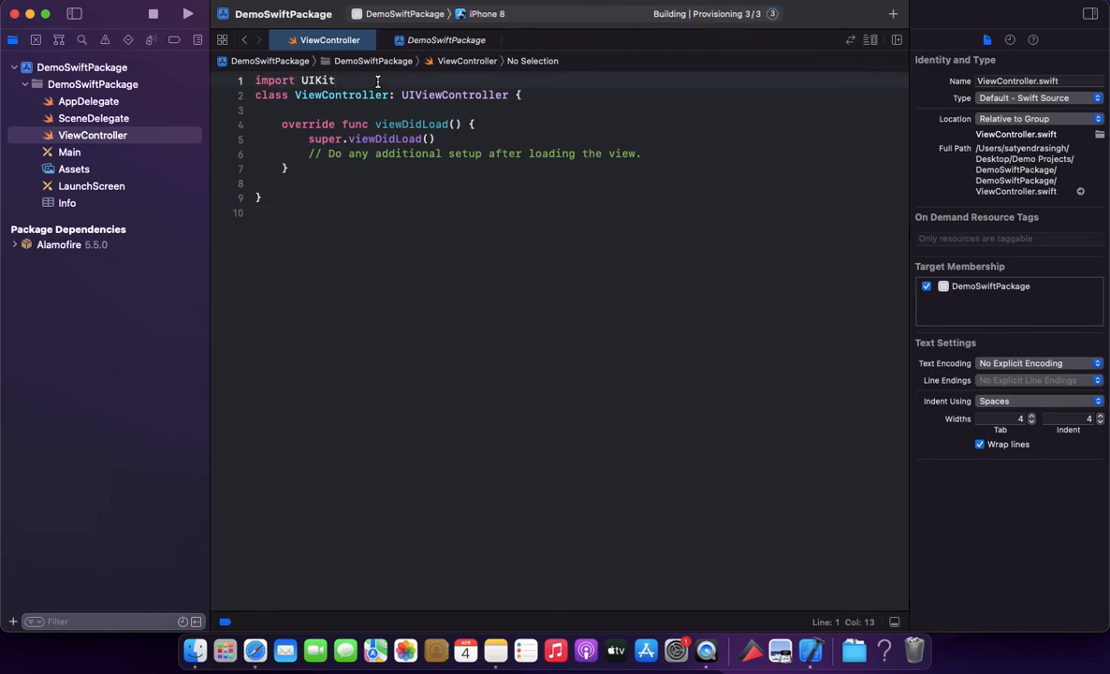
key("return")
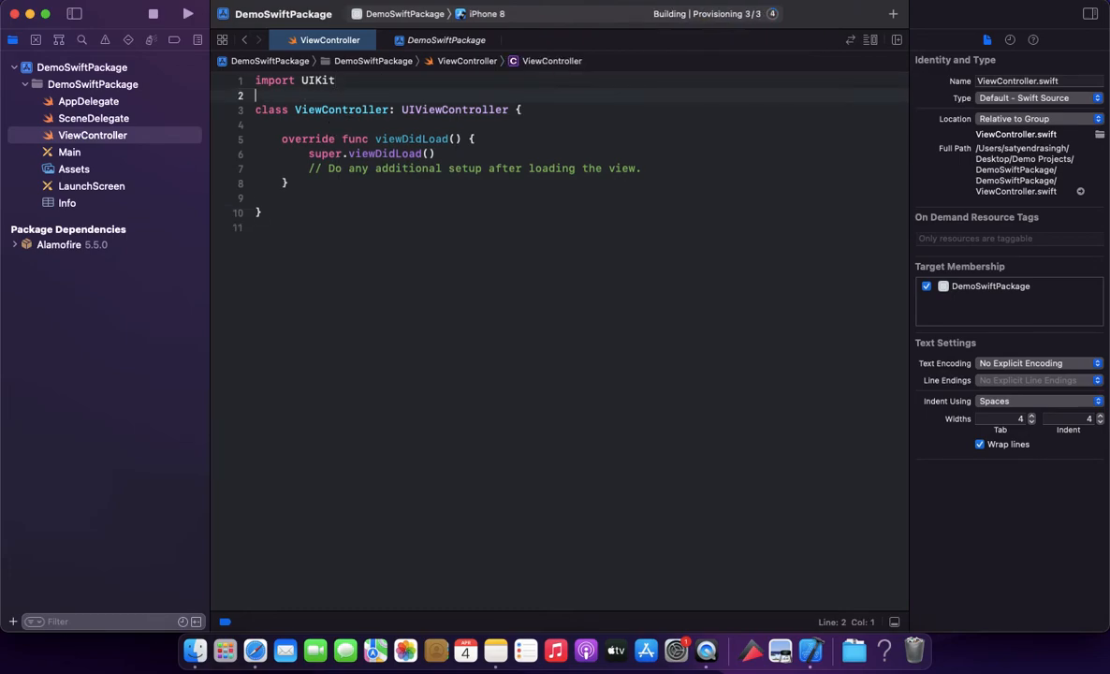
type("import")
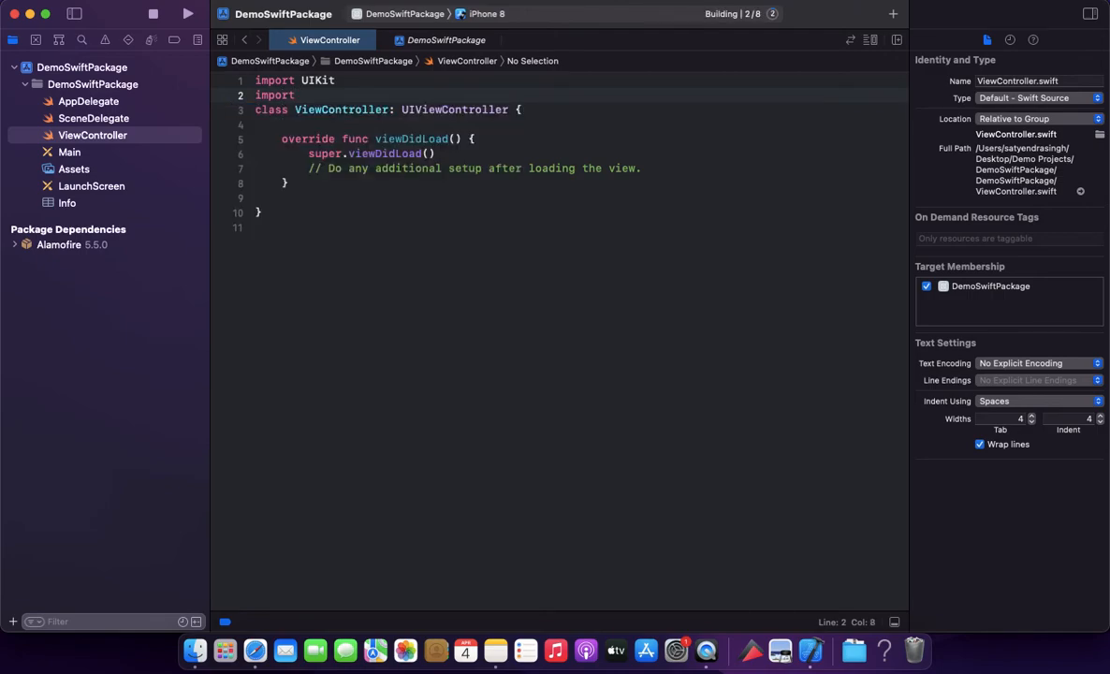
type("Alamofire")
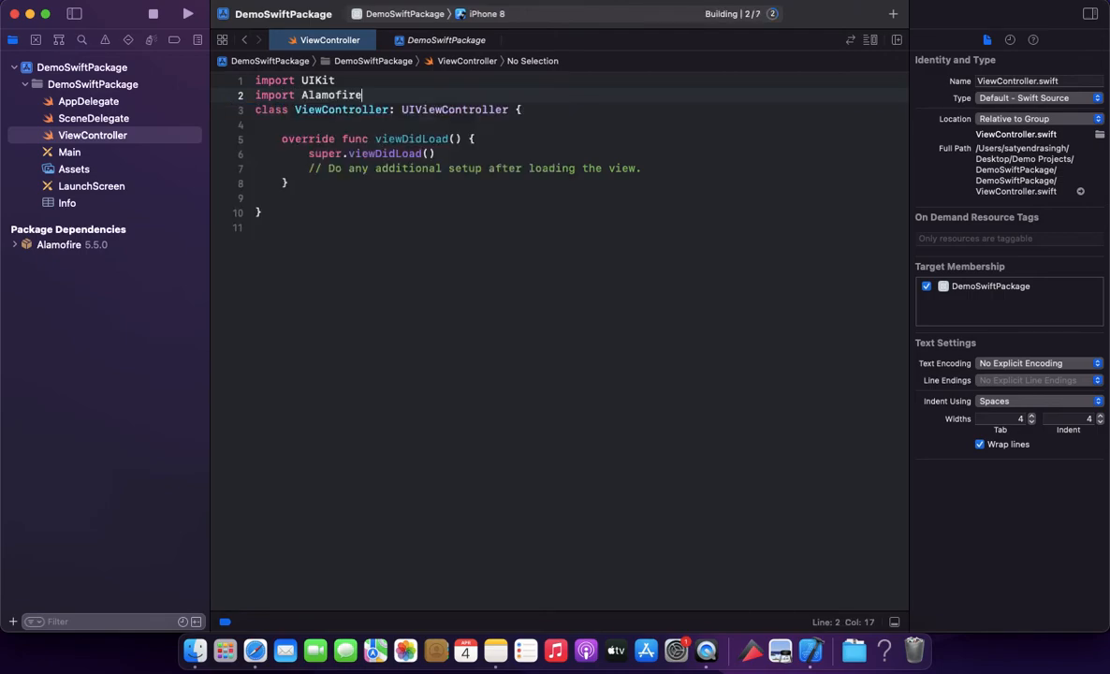
left_click(187, 13)
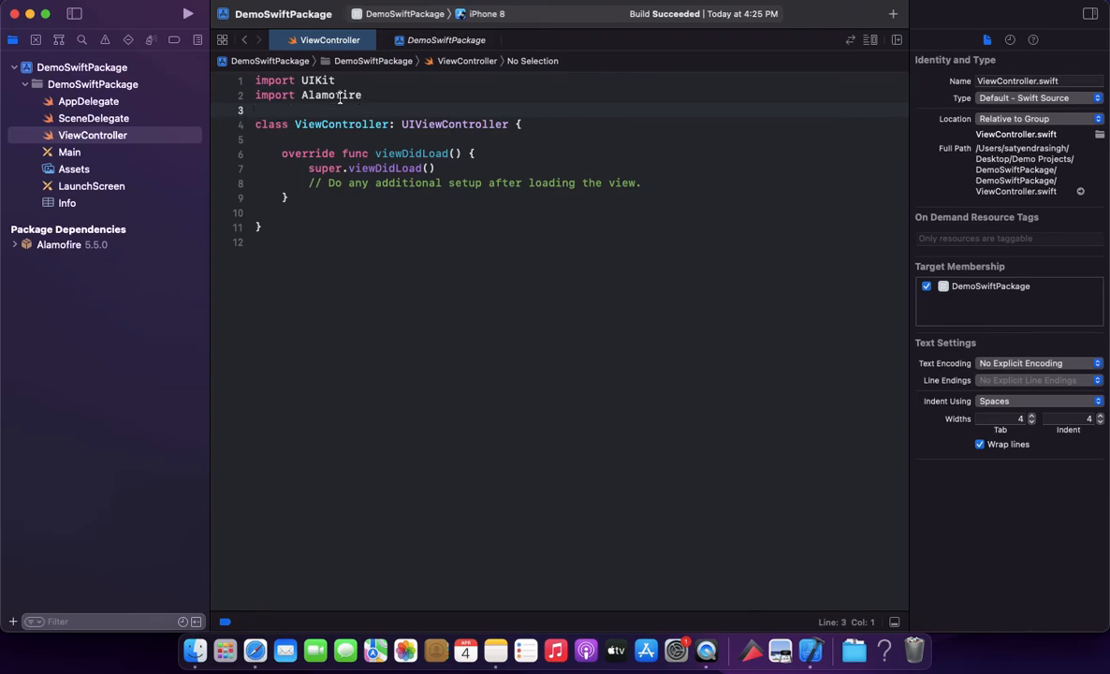
double_click(330, 95)
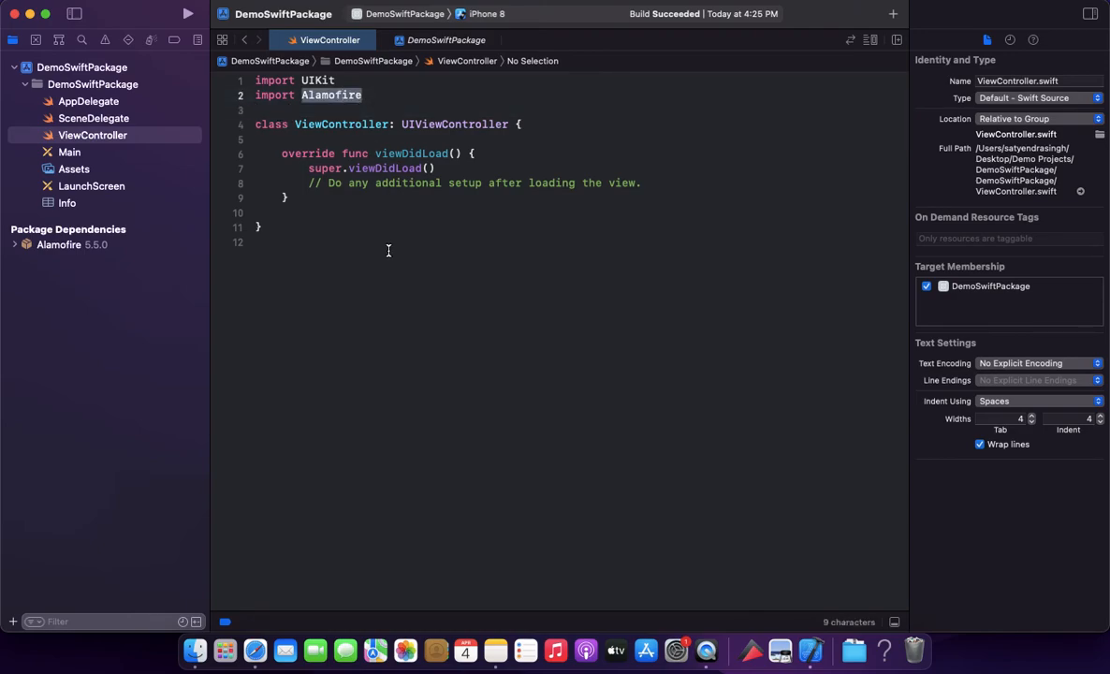
mouse_move(374, 284)
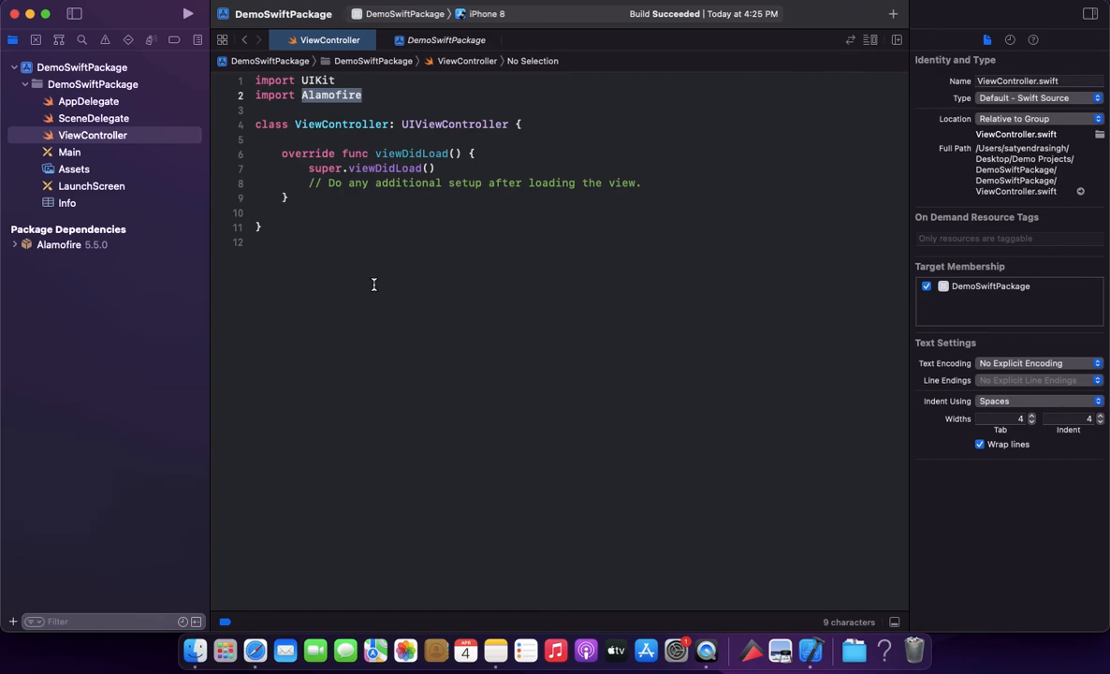